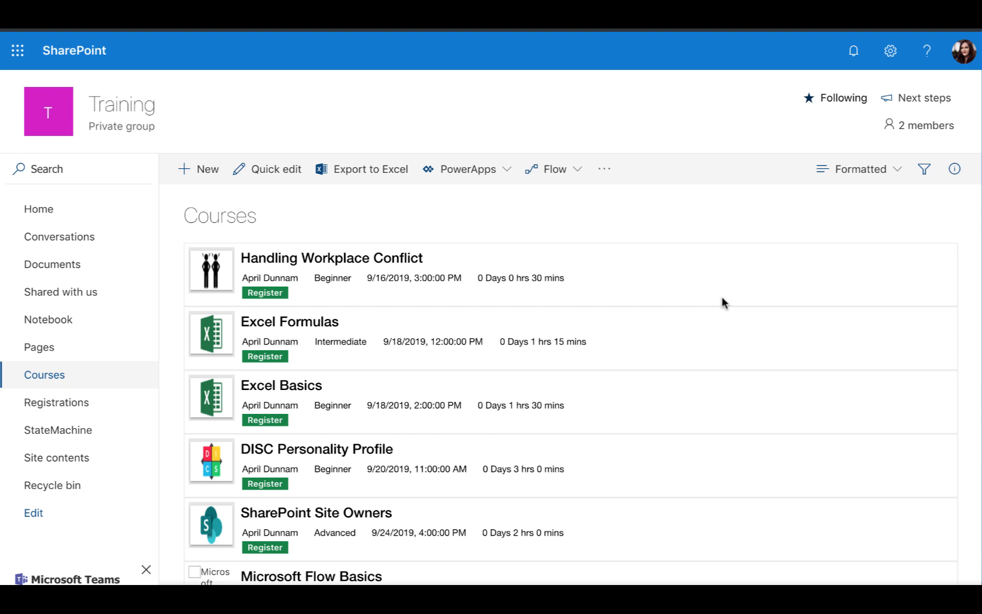
pyautogui.moveTo(404, 332)
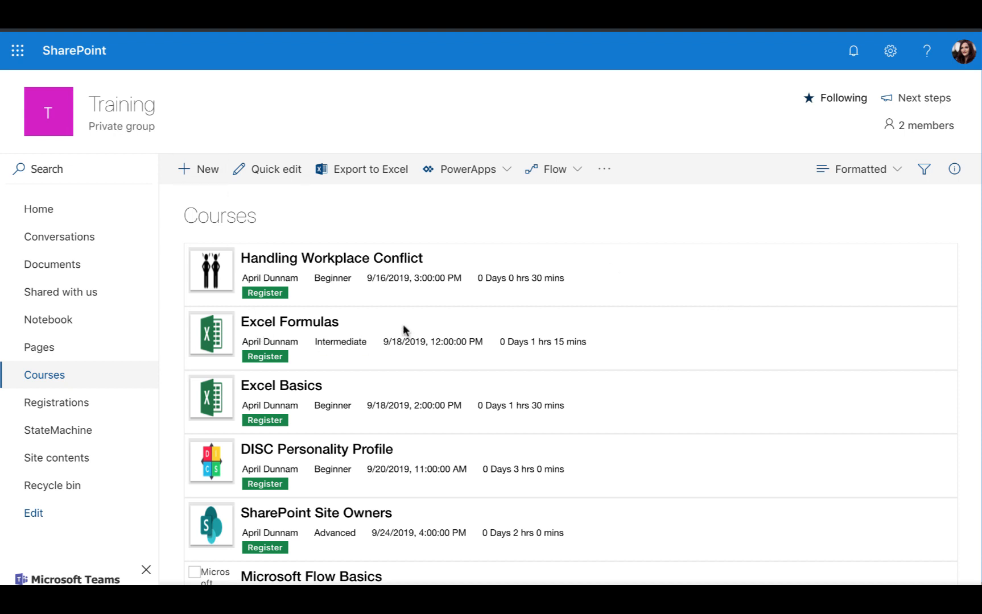
pyautogui.moveTo(447, 414)
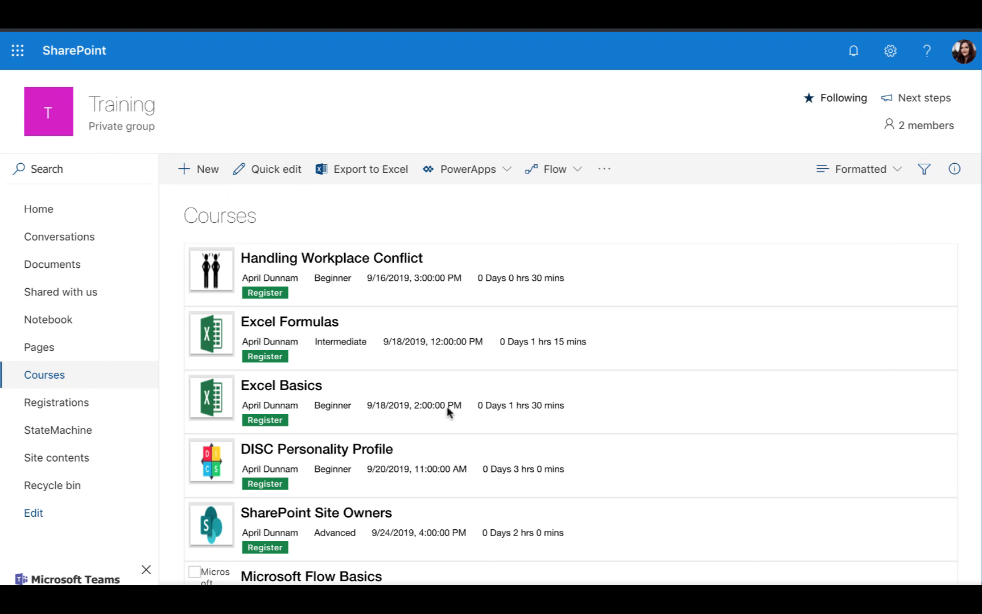
# Scroll the SharePoint Courses list to find a course's Register button.
pyautogui.scroll(-3)
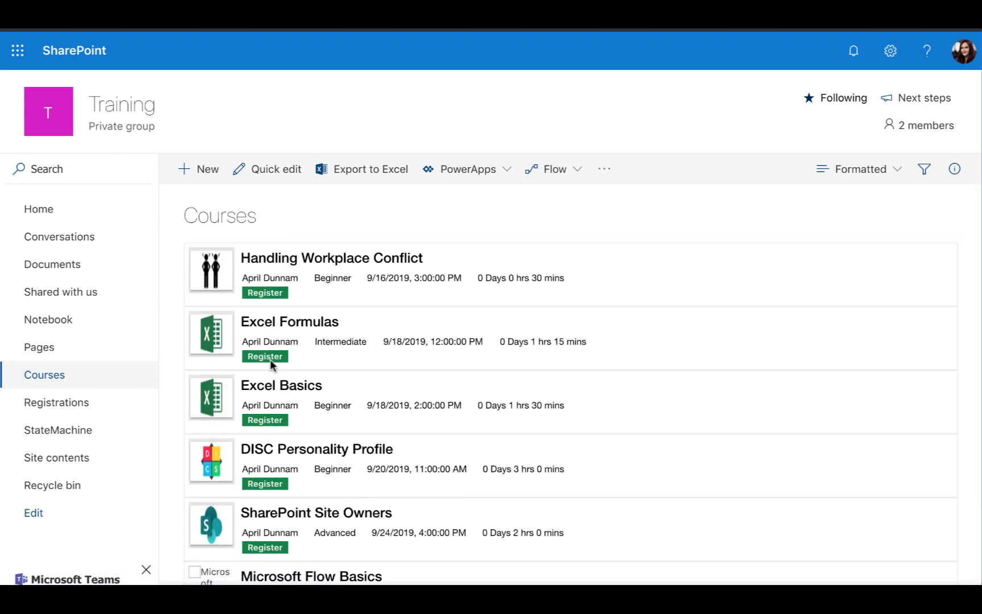
pyautogui.moveTo(452, 388)
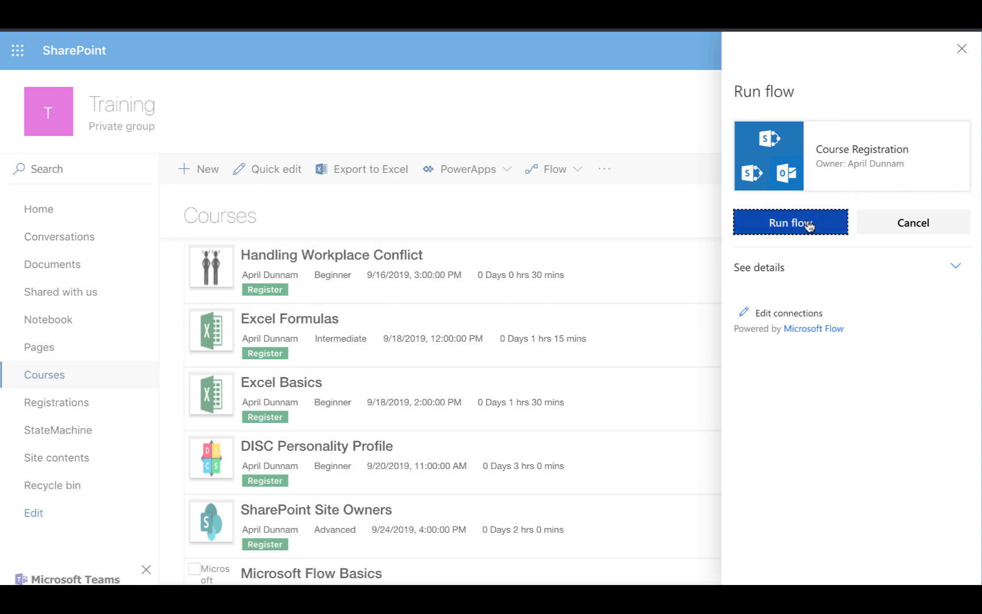
# Confirm Run flow to start Course Registration for the selected course.
pyautogui.click(790, 223)
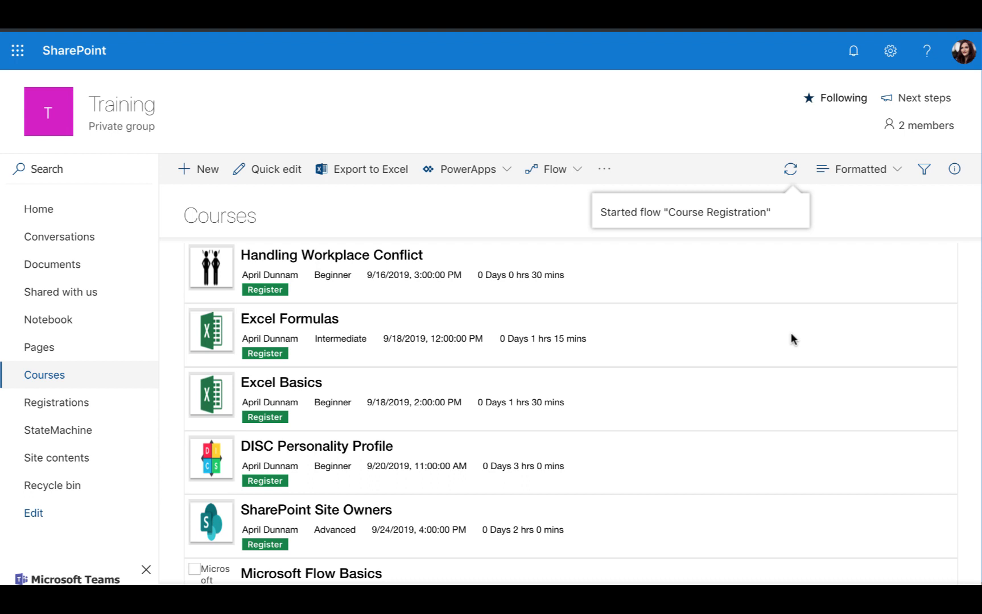
pyautogui.moveTo(213, 433)
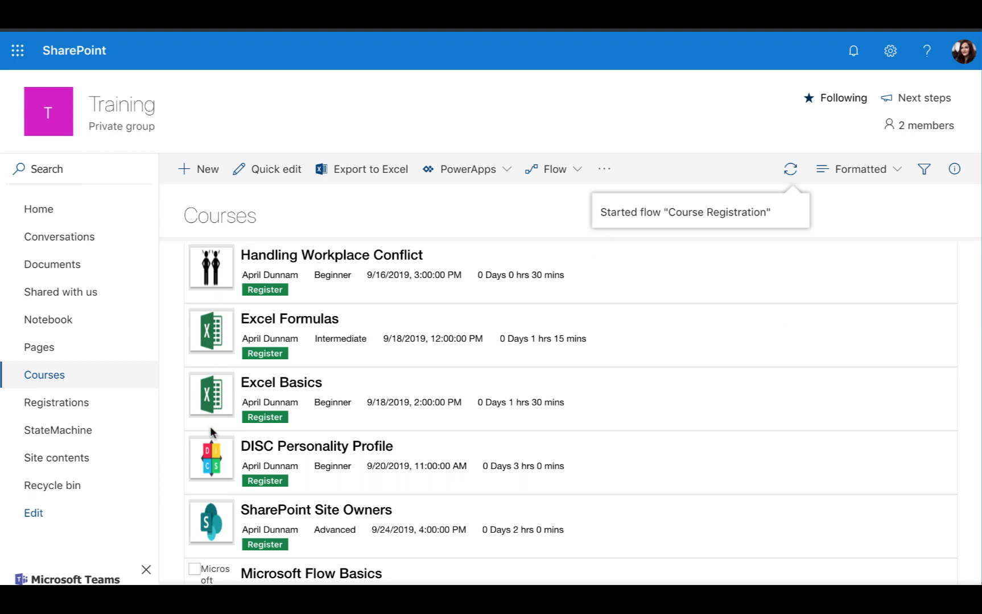
# Go to Registrations in the left navigation to load the My Registrations view.
pyautogui.click(56, 402)
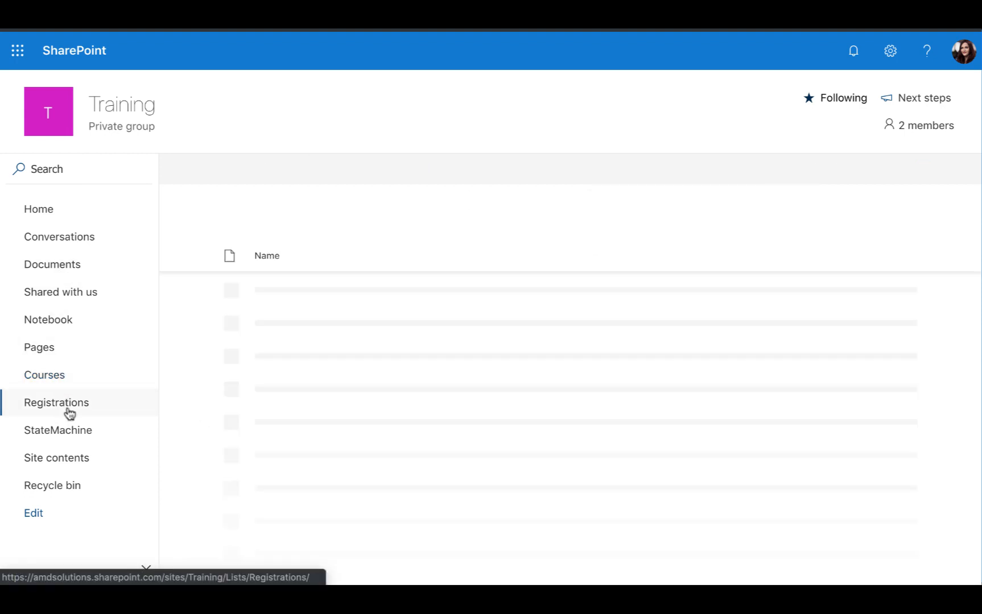
pyautogui.click(57, 402)
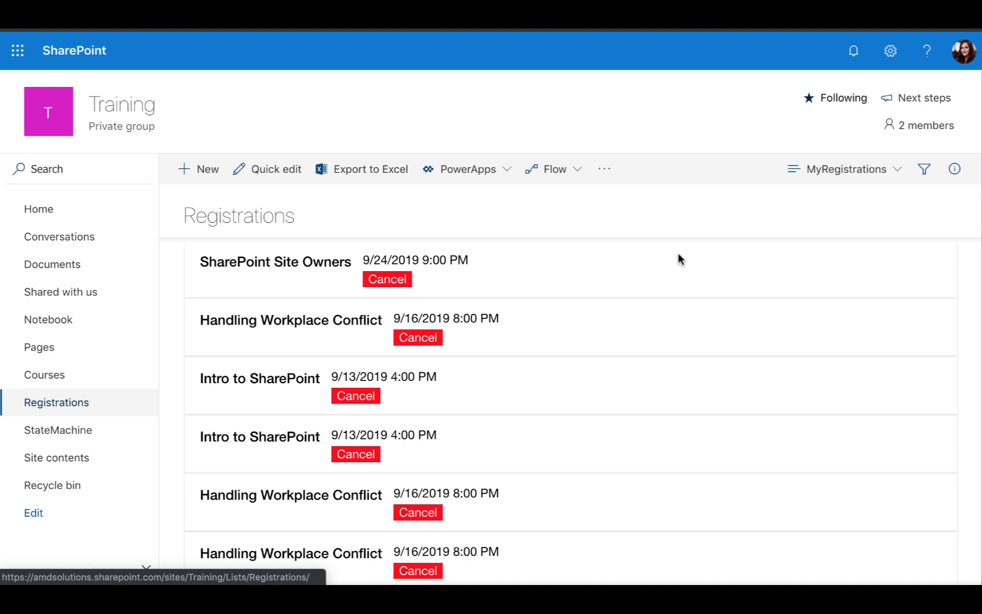
pyautogui.moveTo(533, 481)
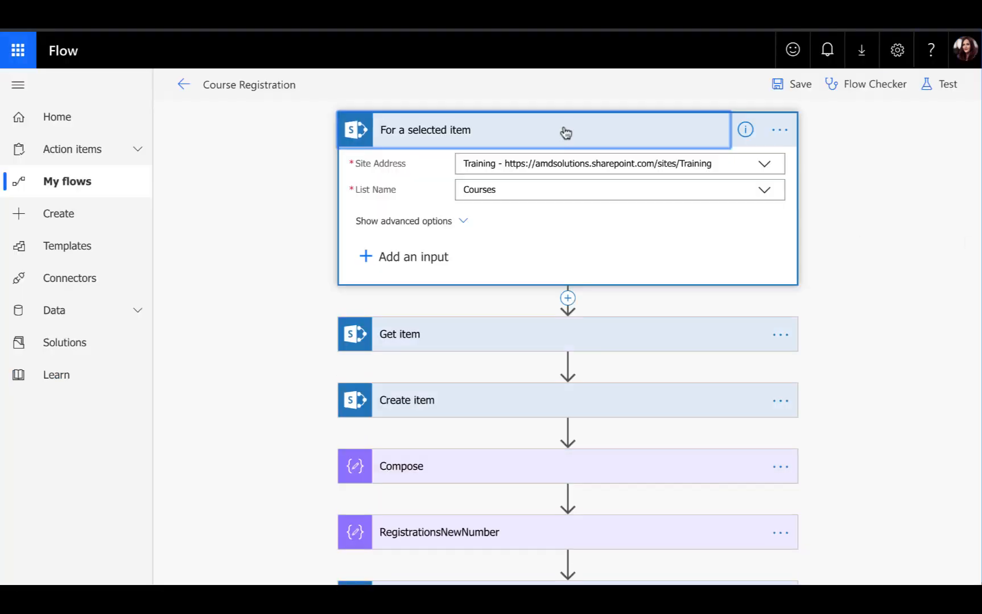
pyautogui.moveTo(813, 168)
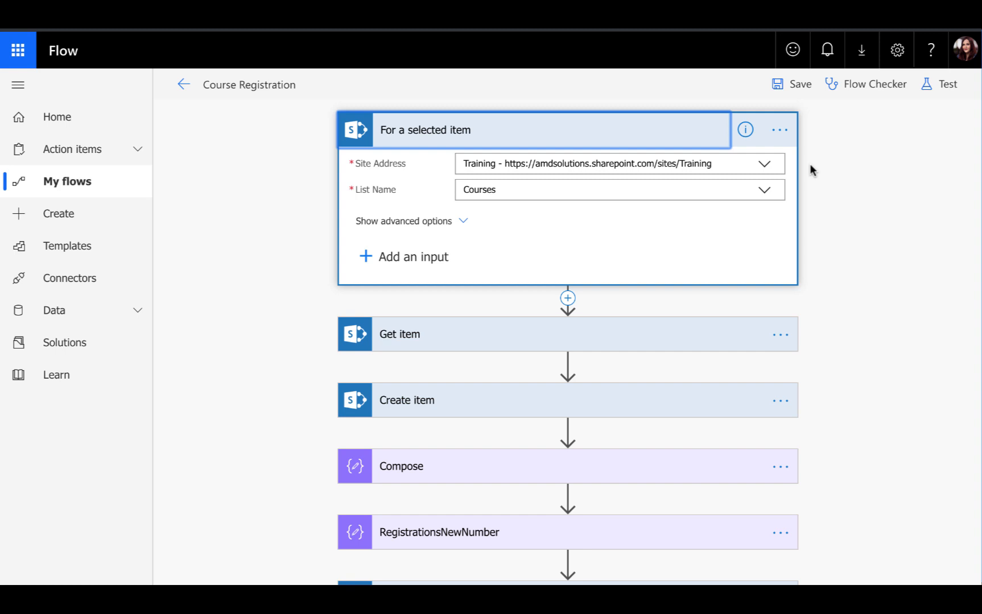
pyautogui.moveTo(542, 260)
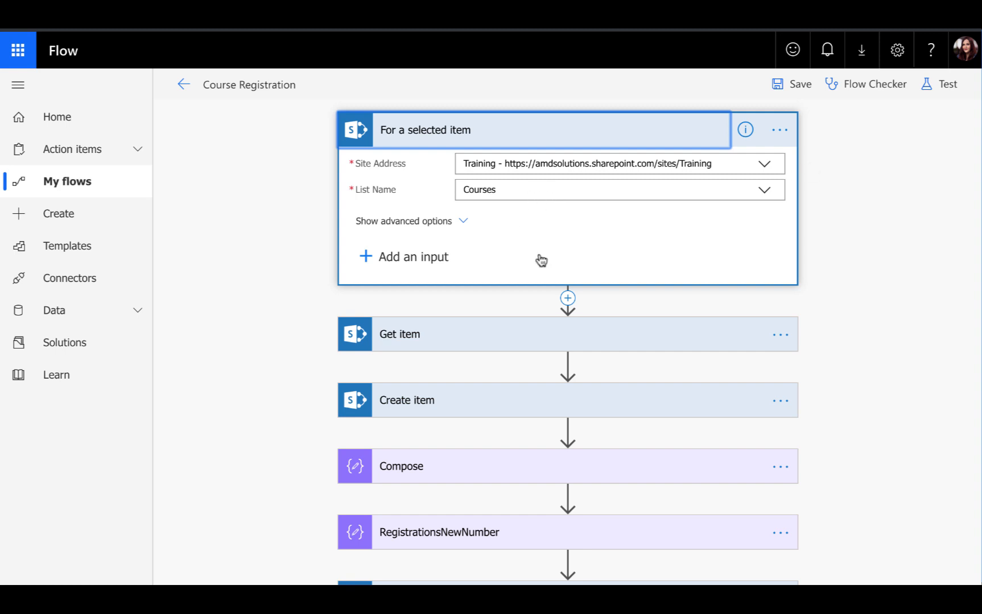
# Expand the Get item action and scroll through the steps down to Send an email.
pyautogui.click(399, 334)
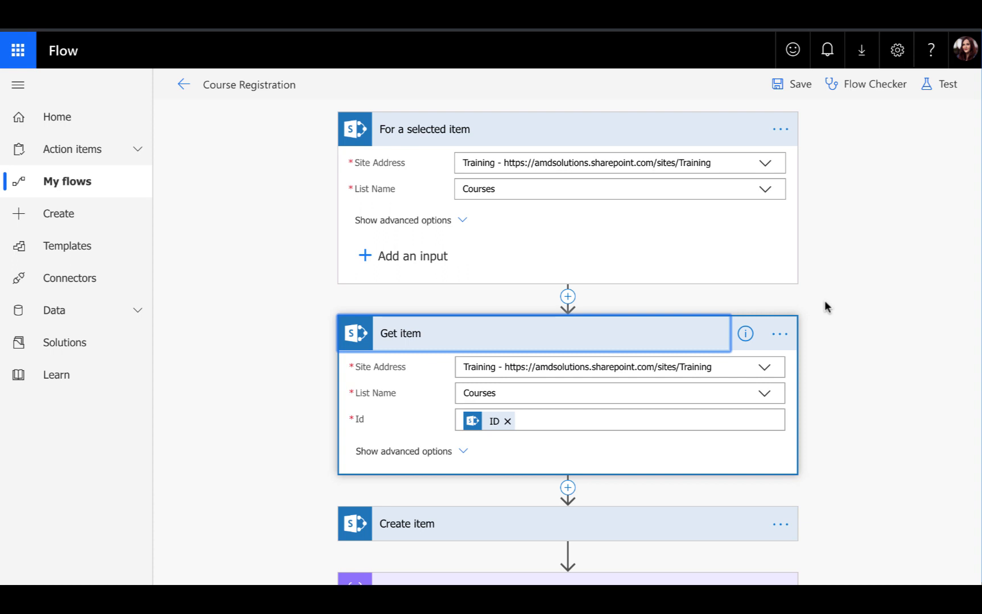
pyautogui.scroll(-3)
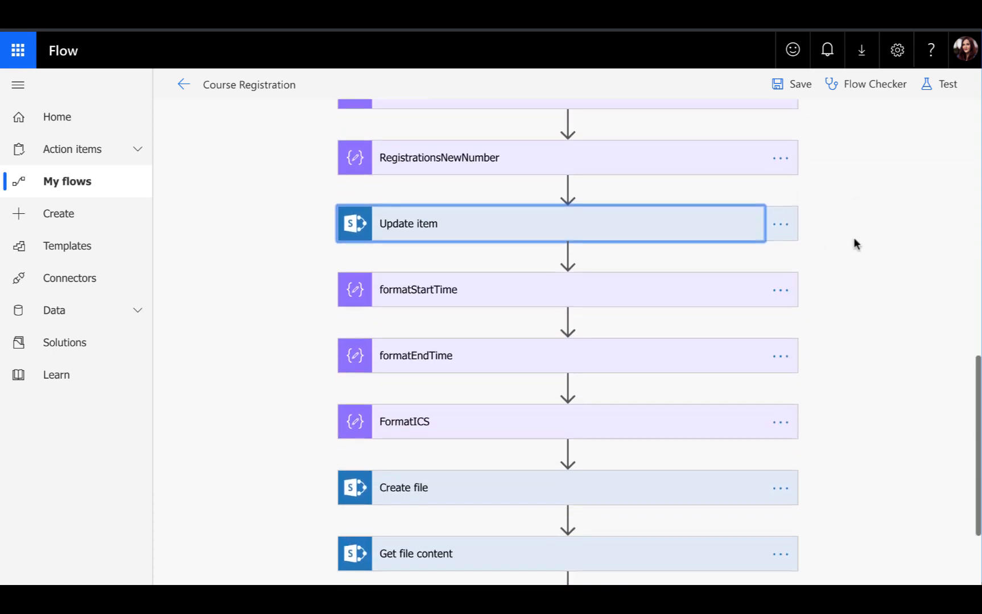
pyautogui.scroll(-3)
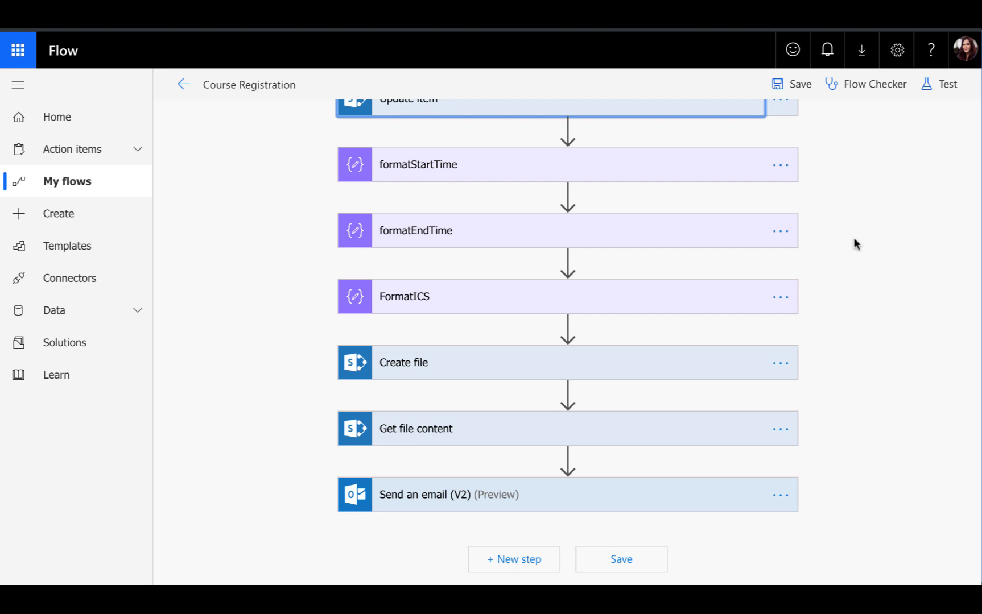
pyautogui.moveTo(620, 170)
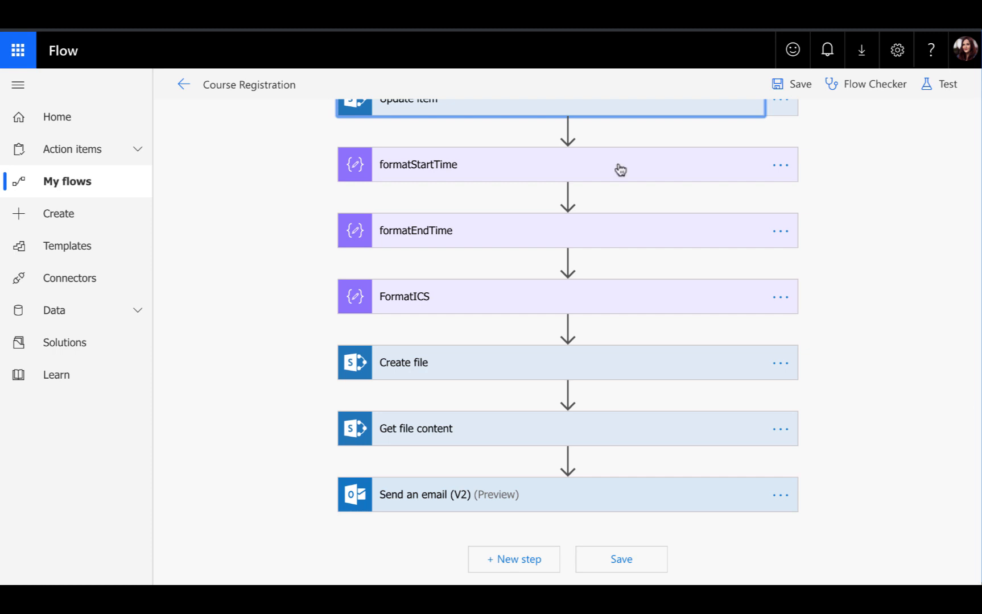
# Expand formatStartTime and open its Replace expression stripping dashes and colons from Date.
pyautogui.click(418, 164)
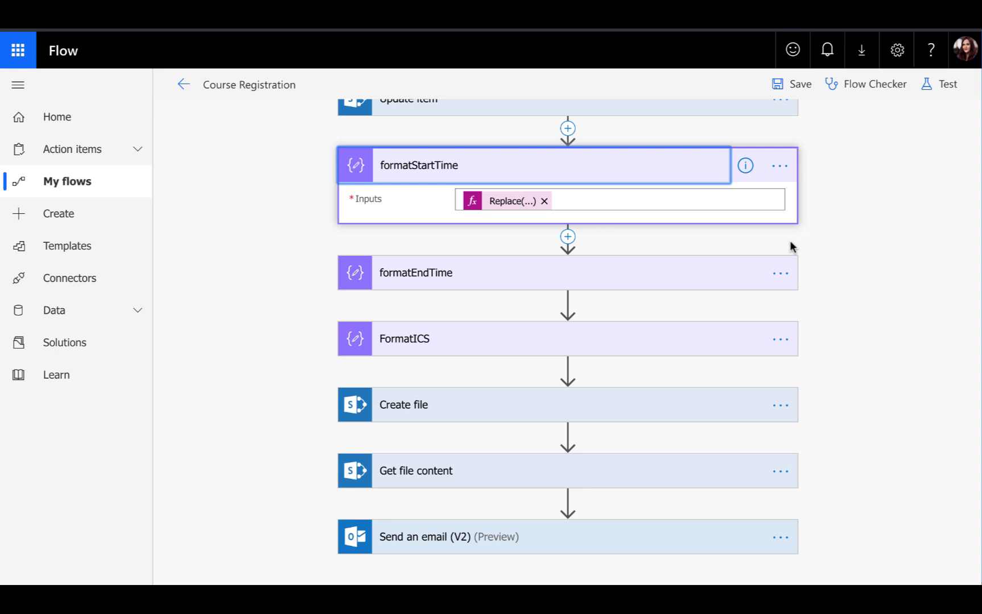
pyautogui.click(514, 201)
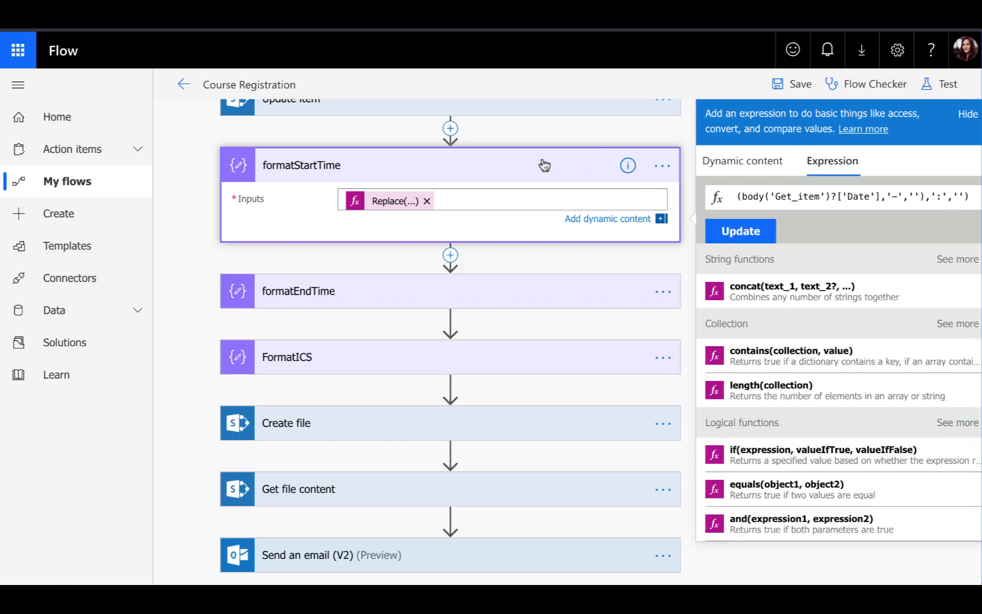
pyautogui.moveTo(817, 234)
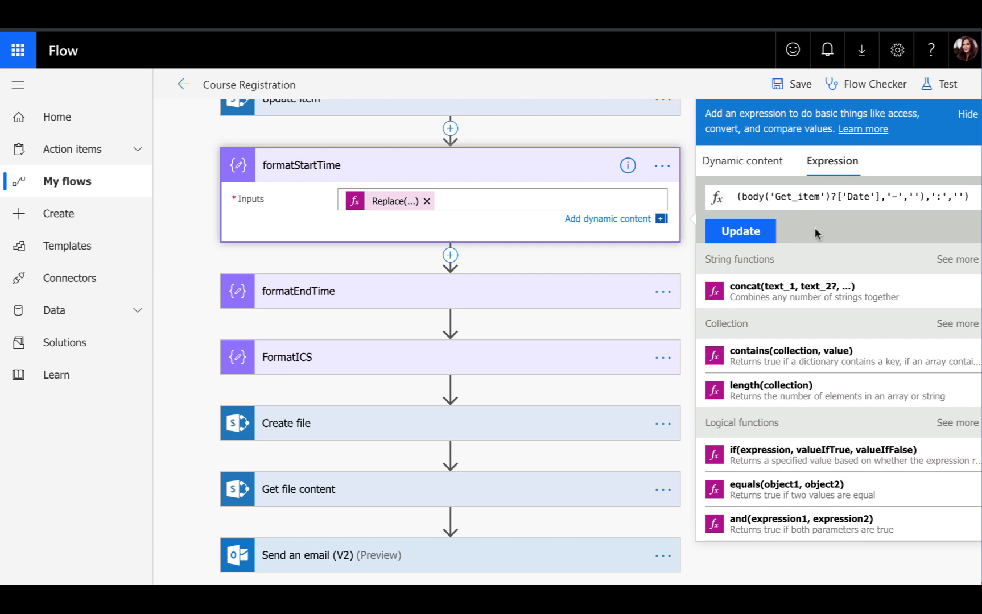
pyautogui.moveTo(508, 174)
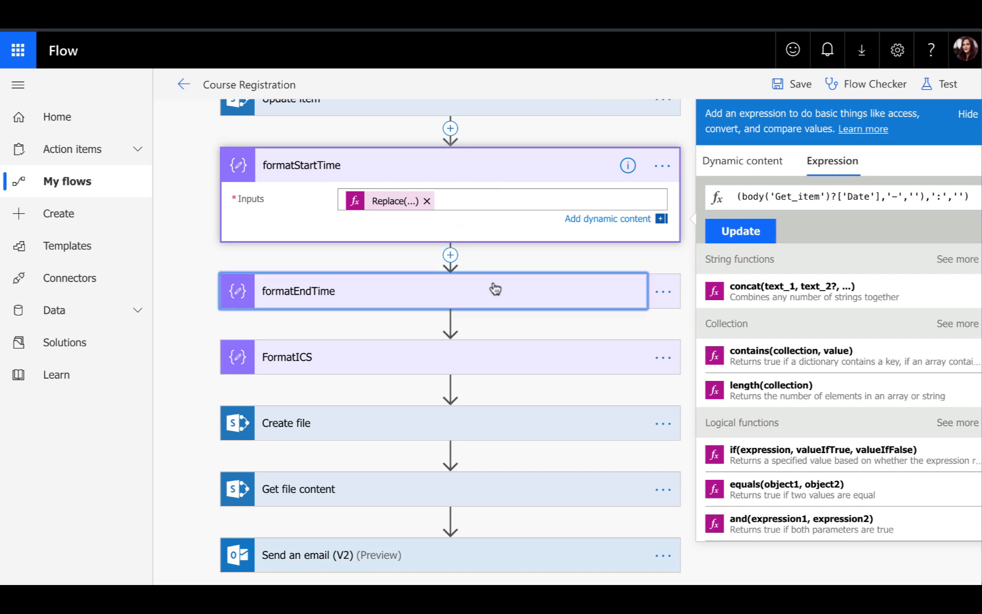
# Expand formatEndTime and open its Replace(...) expression.
pyautogui.click(493, 290)
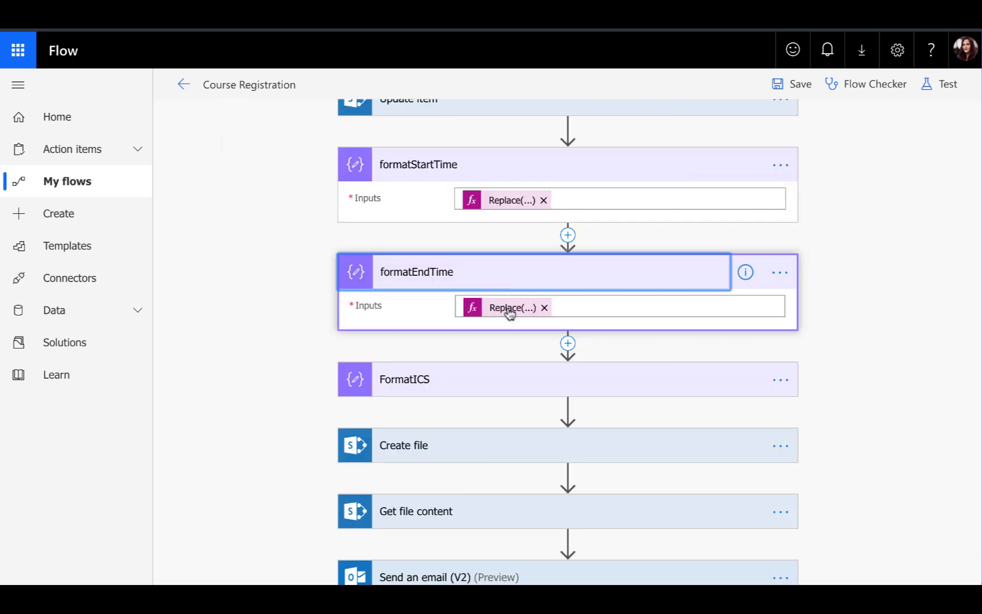
pyautogui.click(509, 308)
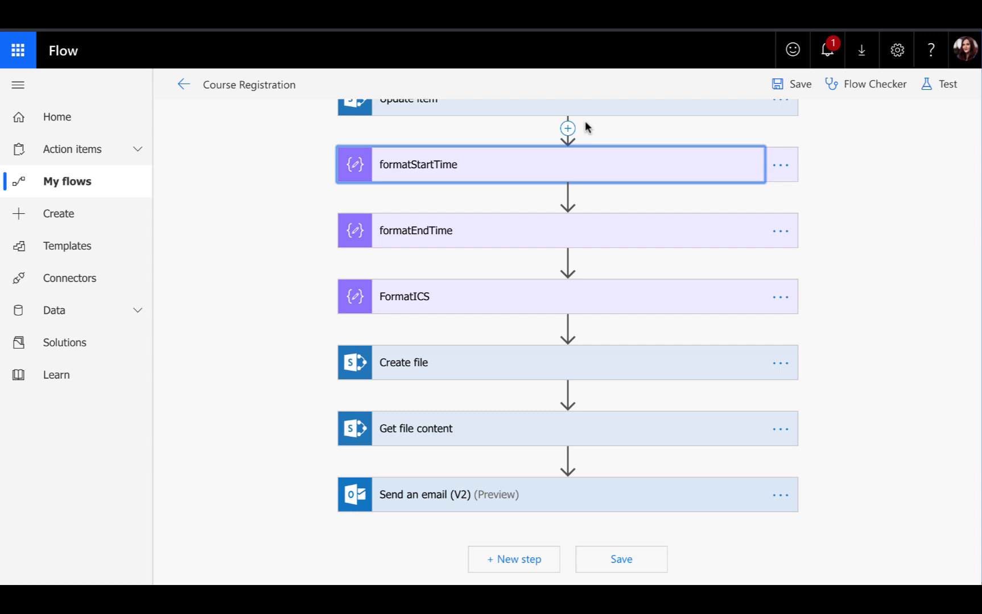
pyautogui.moveTo(583, 223)
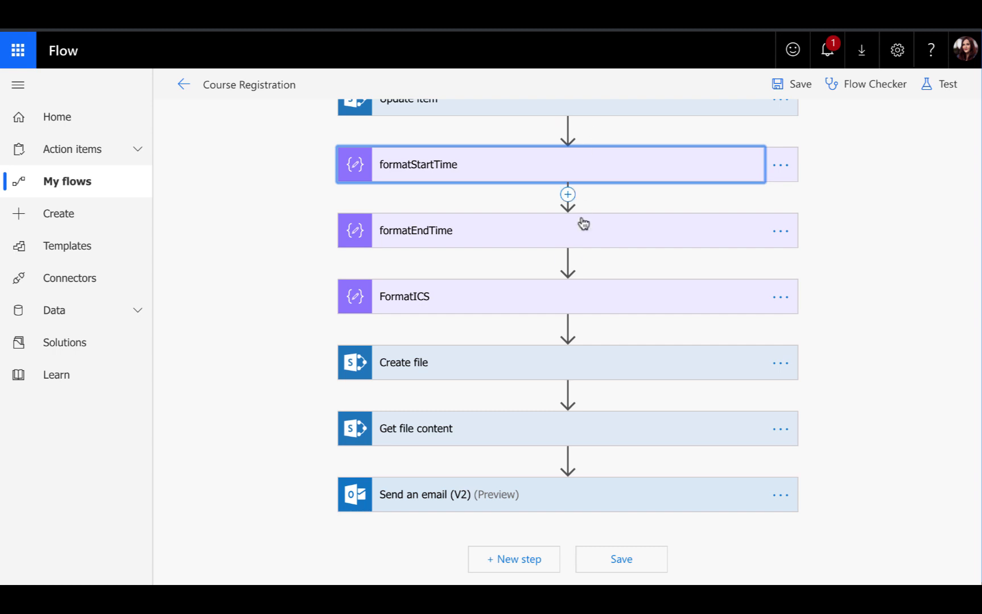
pyautogui.moveTo(565, 263)
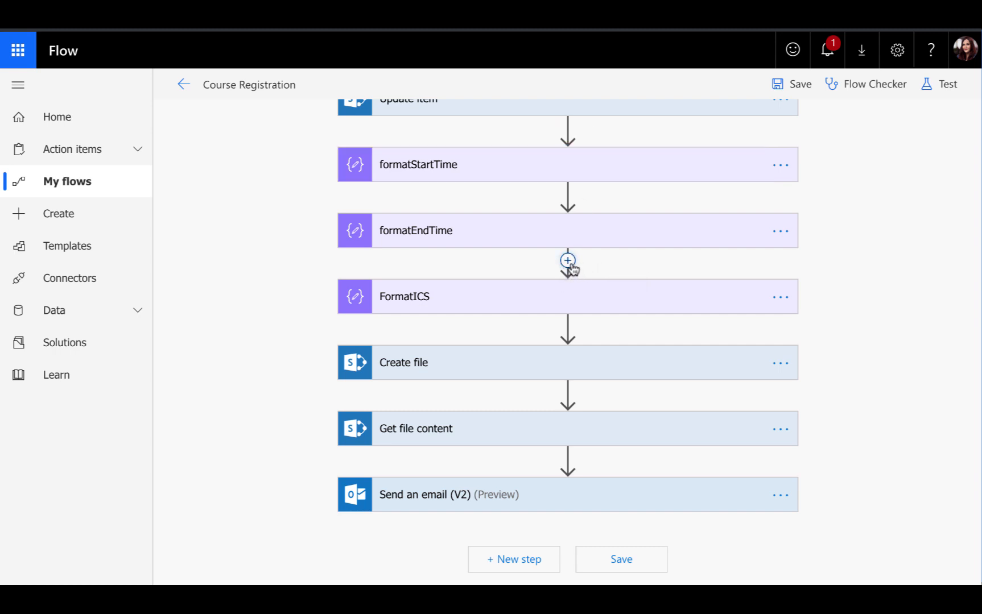
# Insert a new action after formatEndTime and search for 'comp'.
pyautogui.click(568, 260)
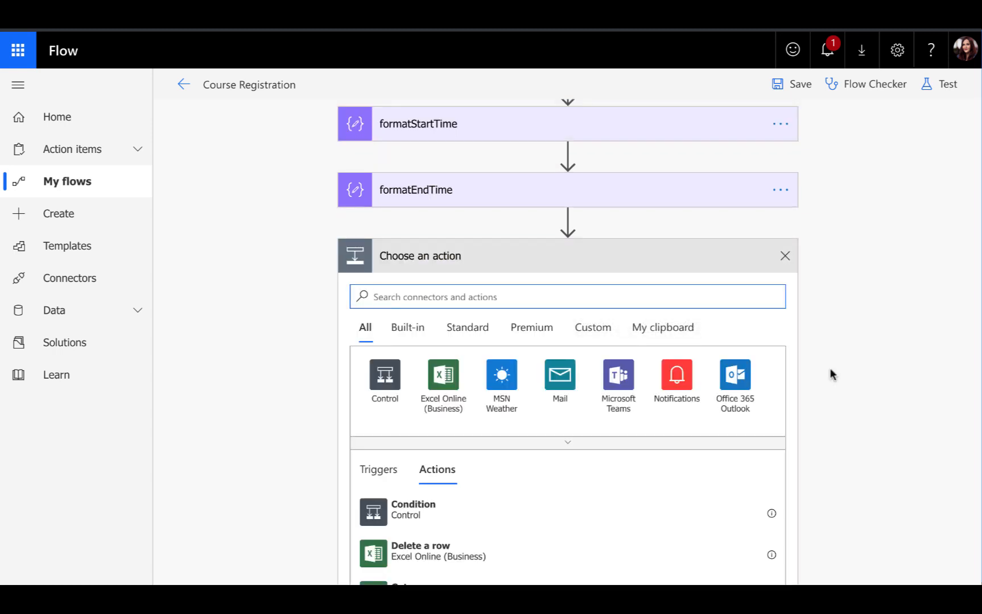
pyautogui.write('compose')
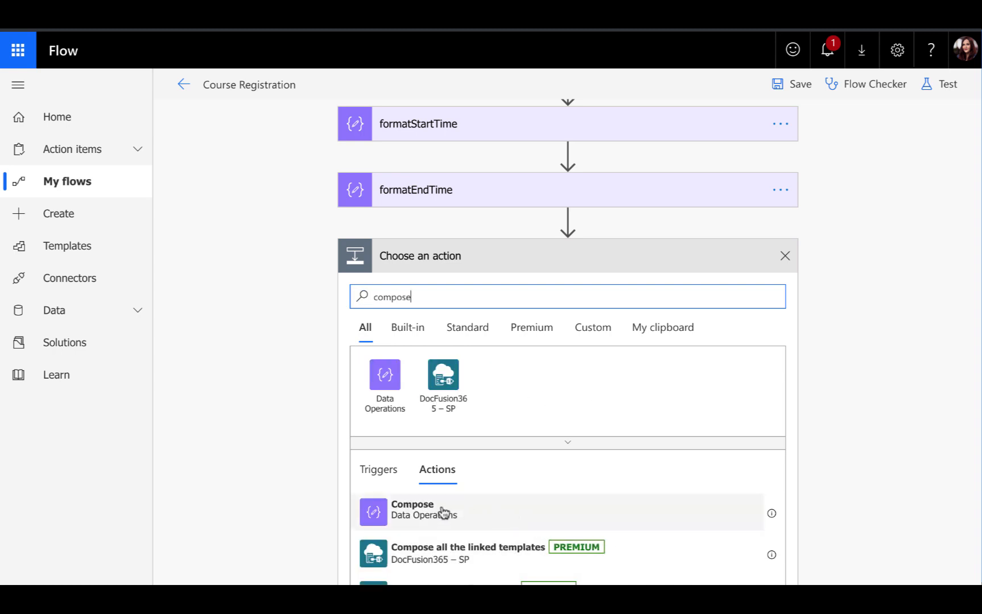
pyautogui.moveTo(805, 287)
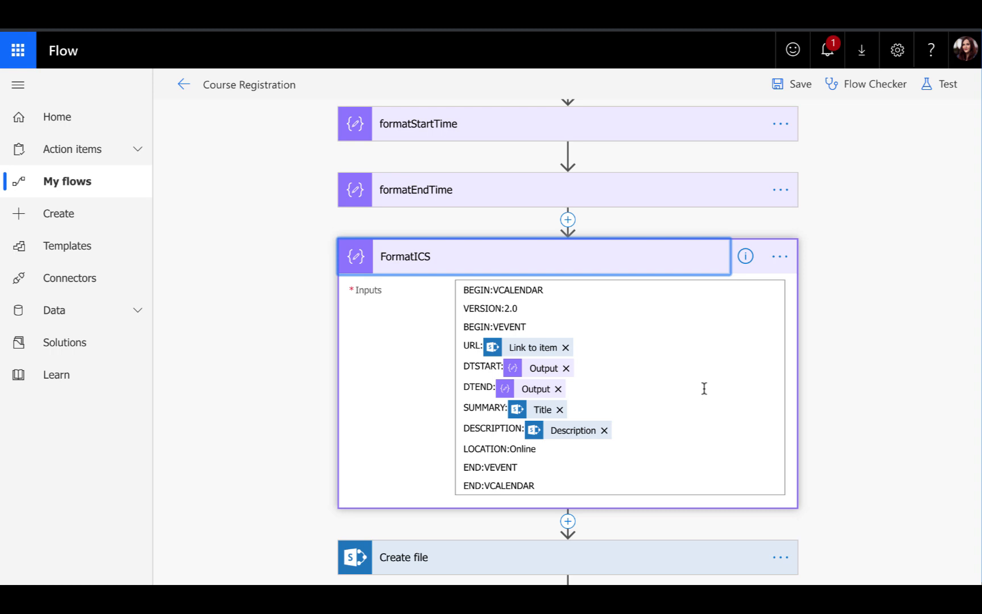
pyautogui.moveTo(600, 304)
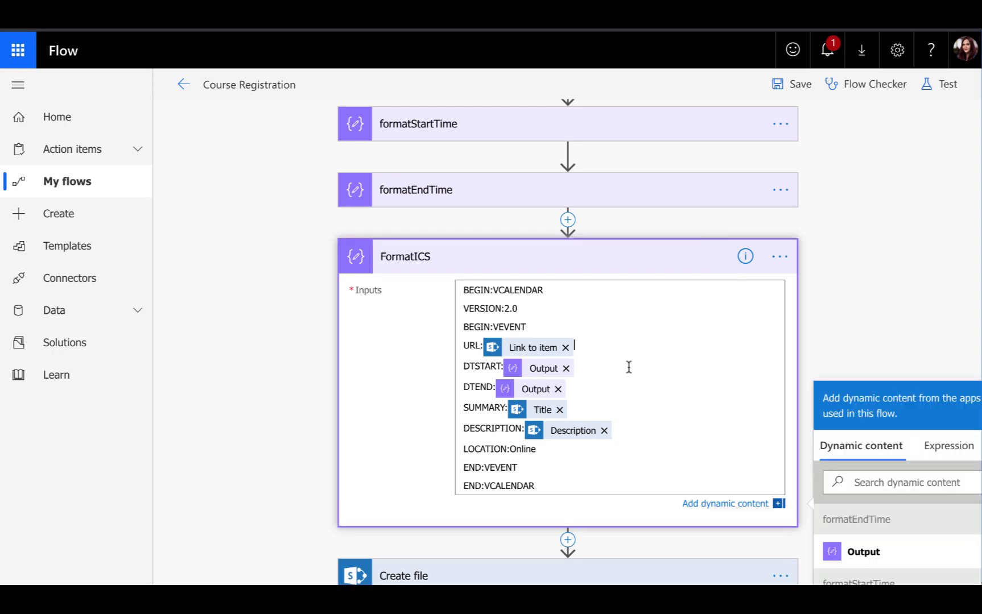
# Build the FormatICS Compose with VCALENDAR text, URL, DTSTART, DTEND, SUMMARY and DESCRIPTION.
pyautogui.scroll(-3)
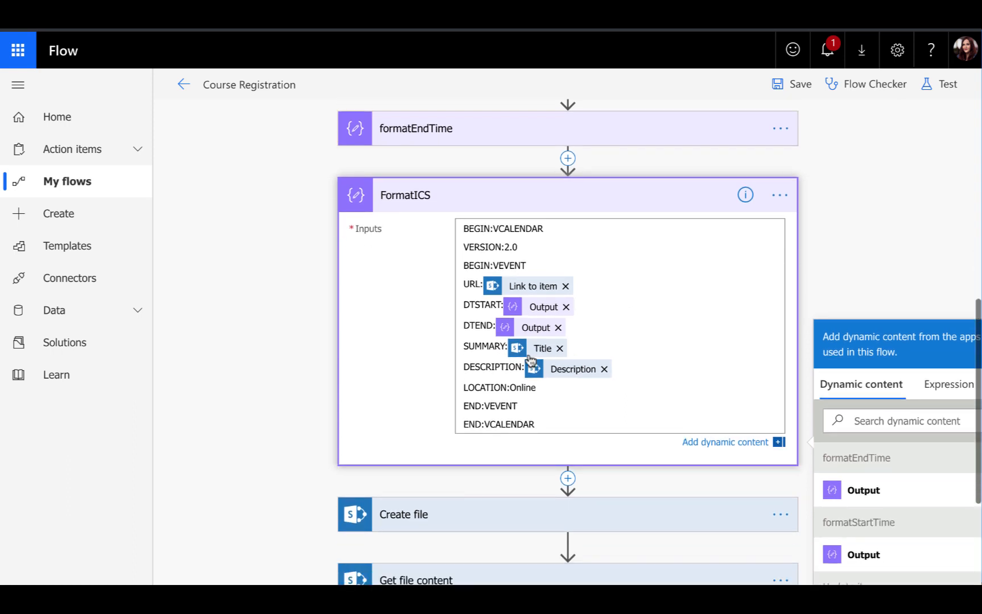
pyautogui.moveTo(473, 299)
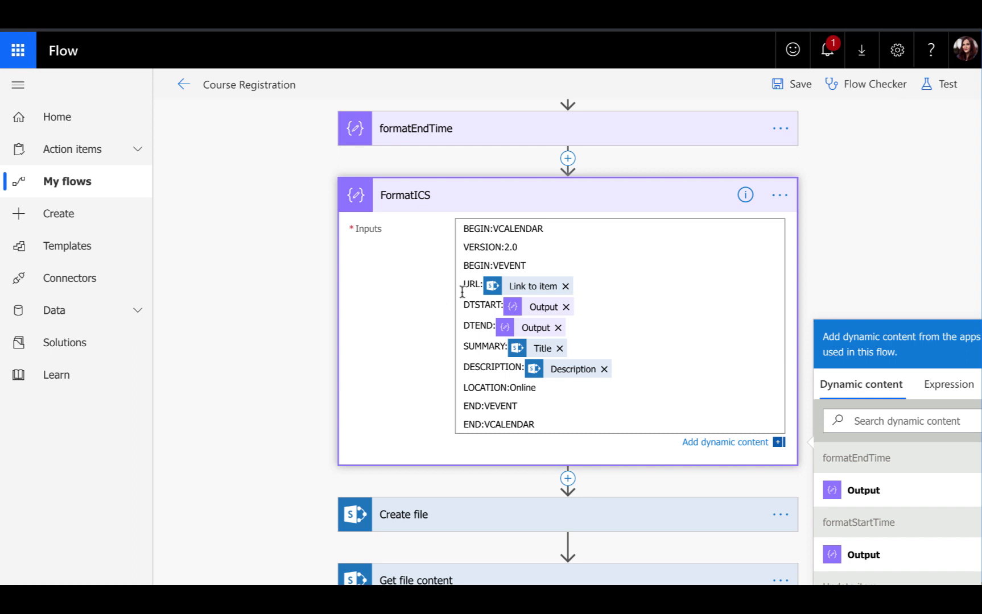
pyautogui.scroll(-3)
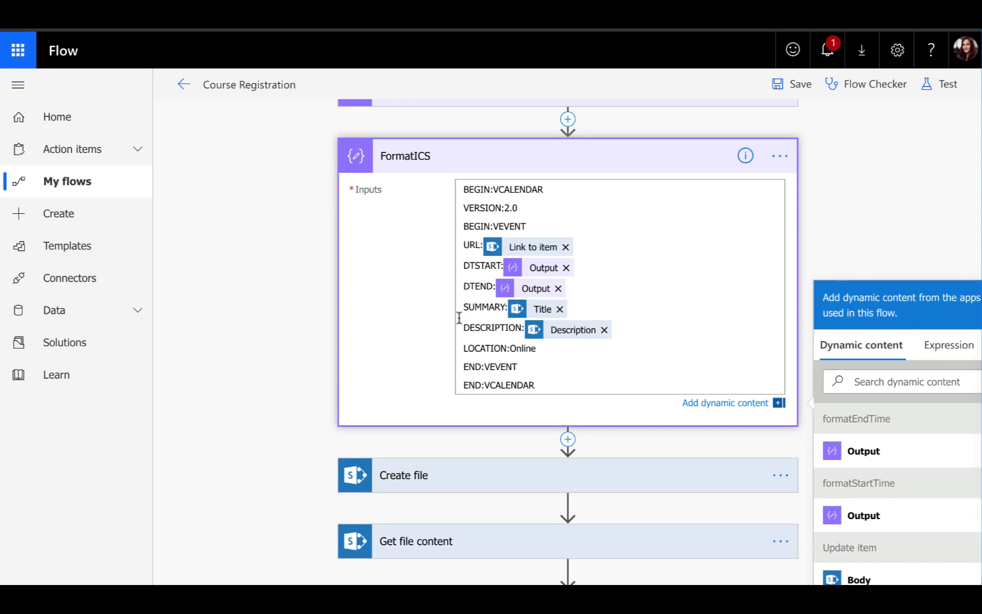
pyautogui.moveTo(470, 277)
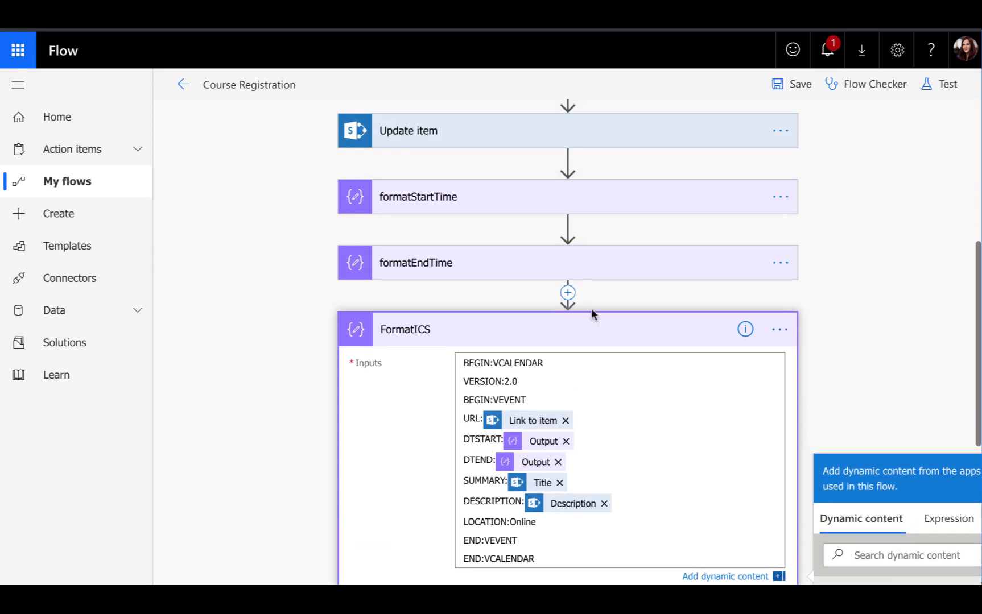
pyautogui.moveTo(464, 211)
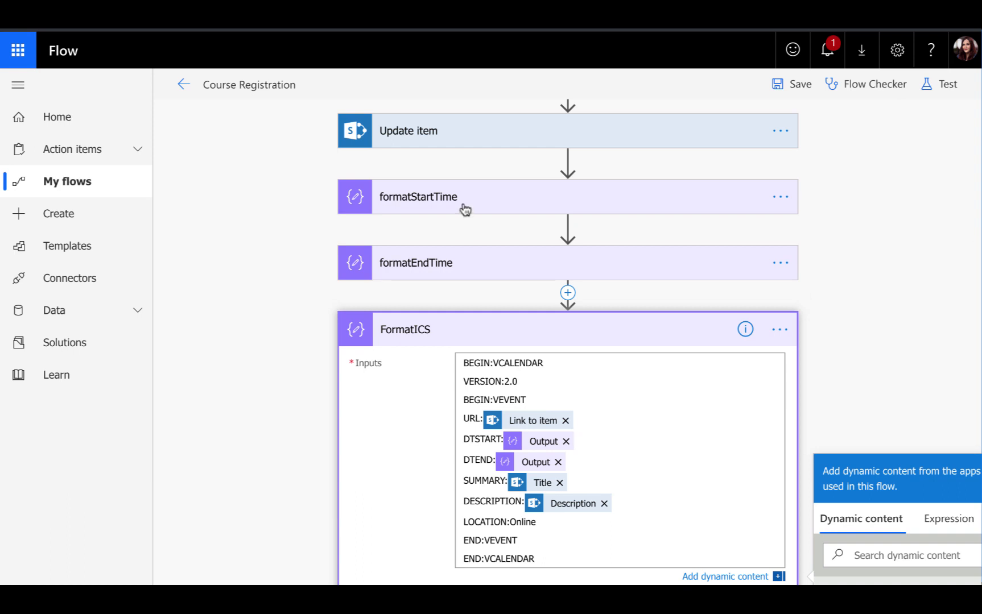
pyautogui.scroll(-3)
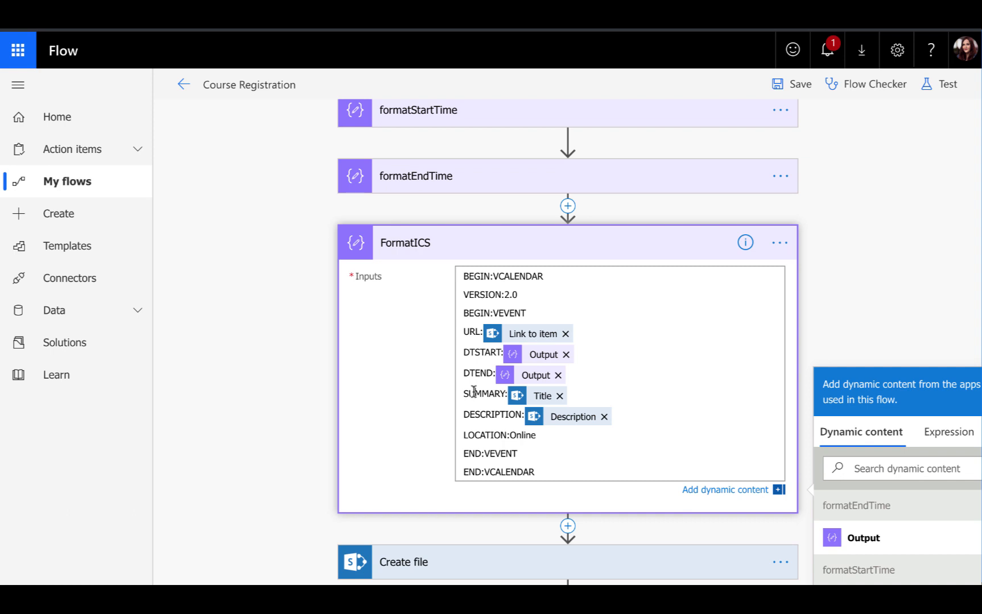
pyautogui.moveTo(472, 418)
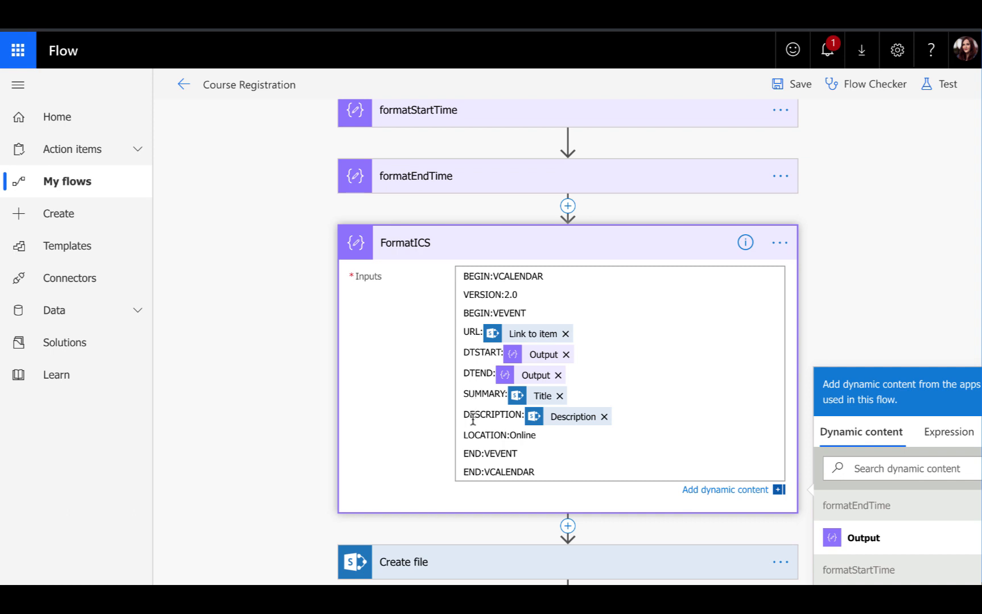
pyautogui.moveTo(638, 407)
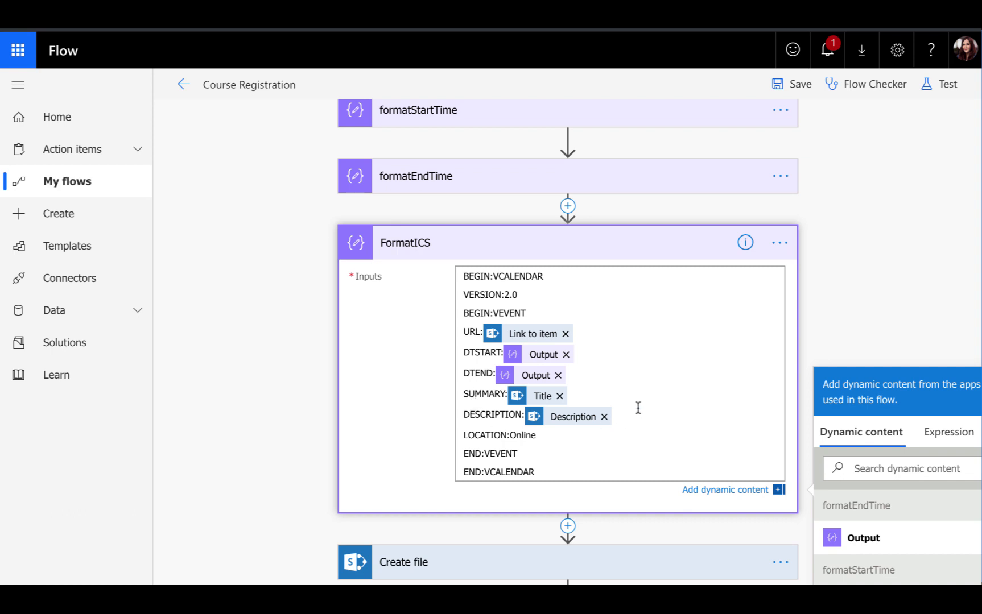
pyautogui.moveTo(631, 394)
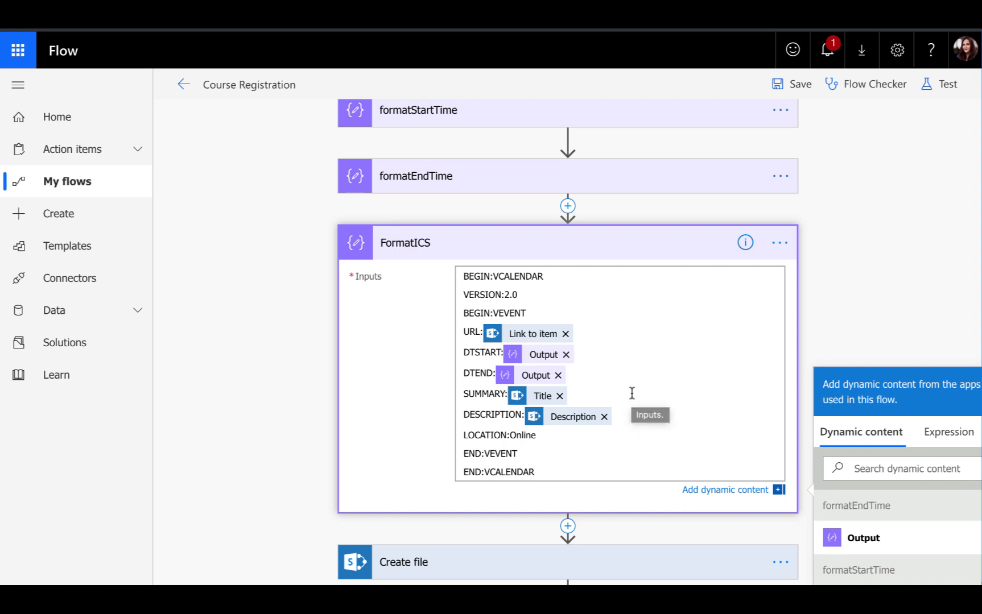
pyautogui.moveTo(632, 417)
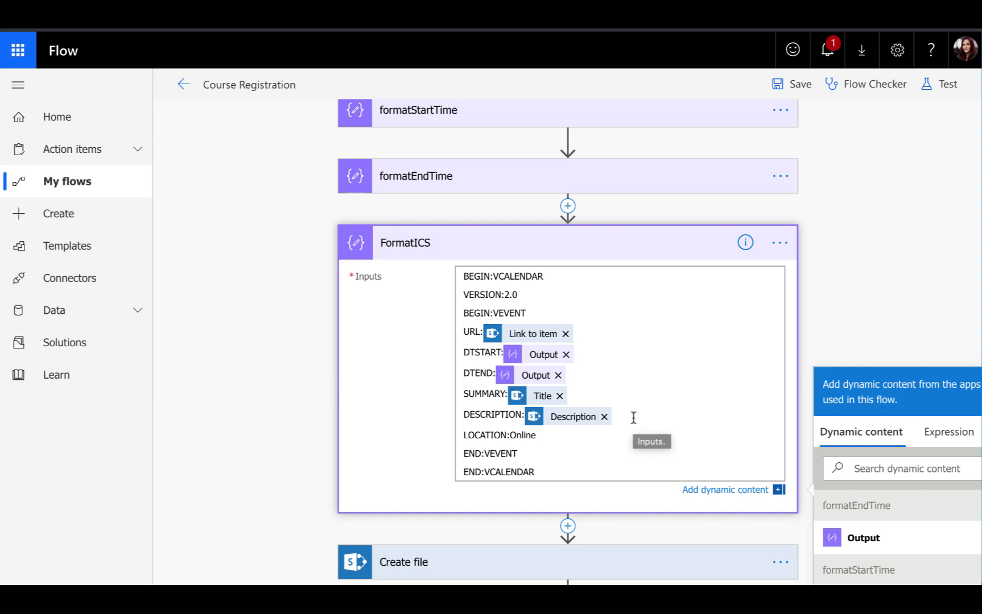
pyautogui.moveTo(465, 414)
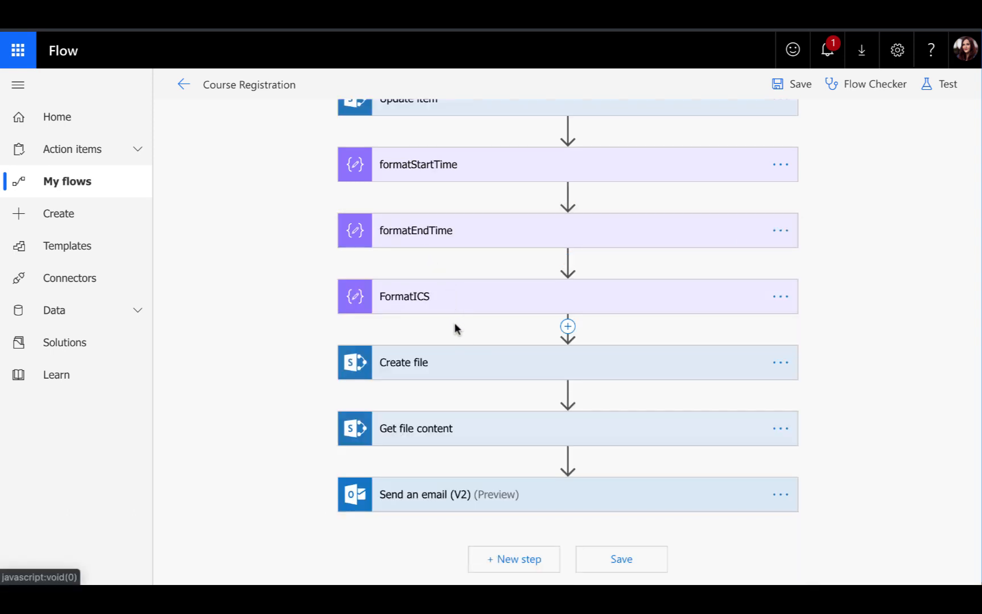
pyautogui.click(403, 362)
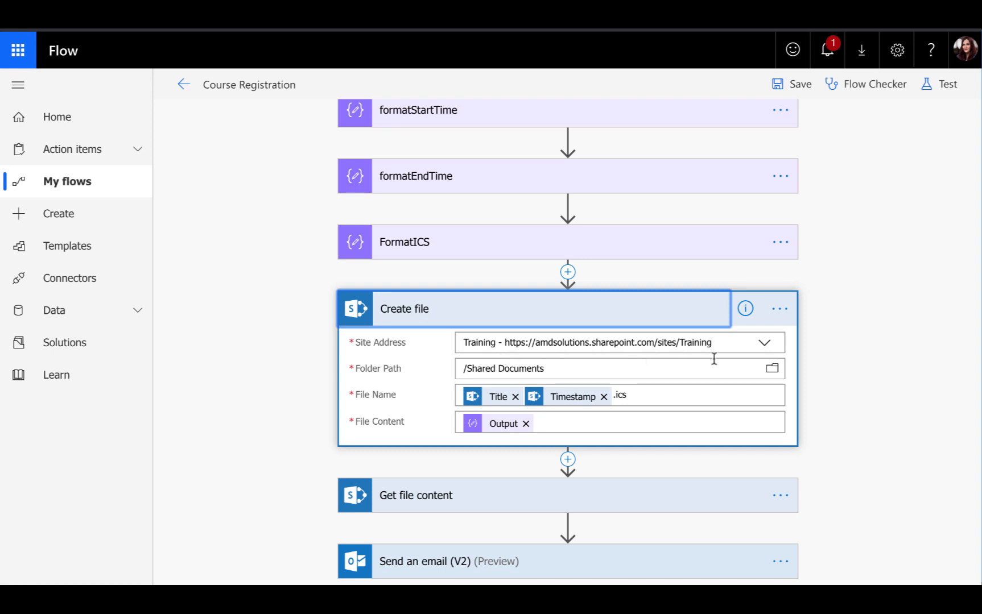
pyautogui.moveTo(867, 367)
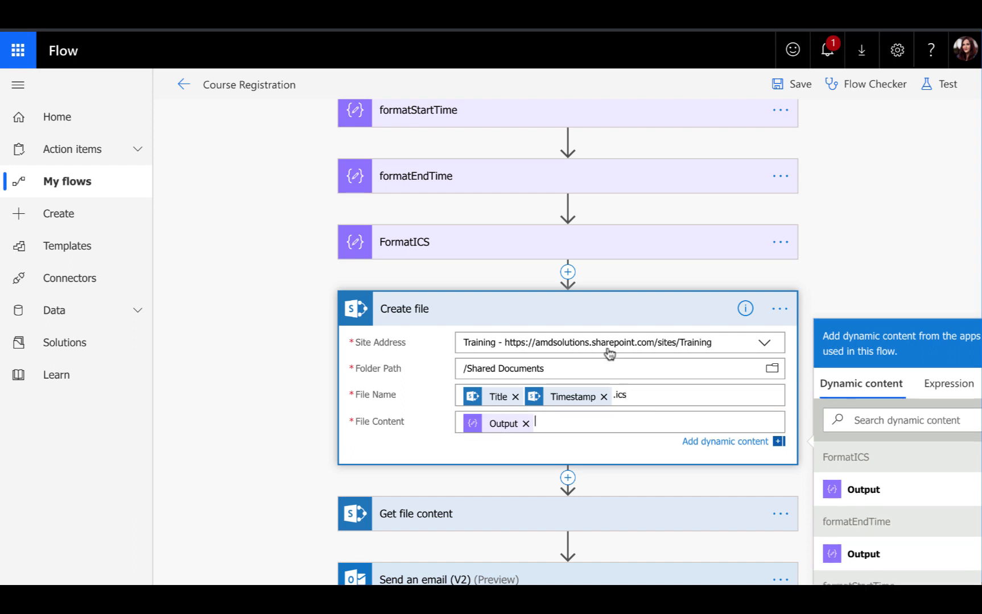
pyautogui.moveTo(453, 242)
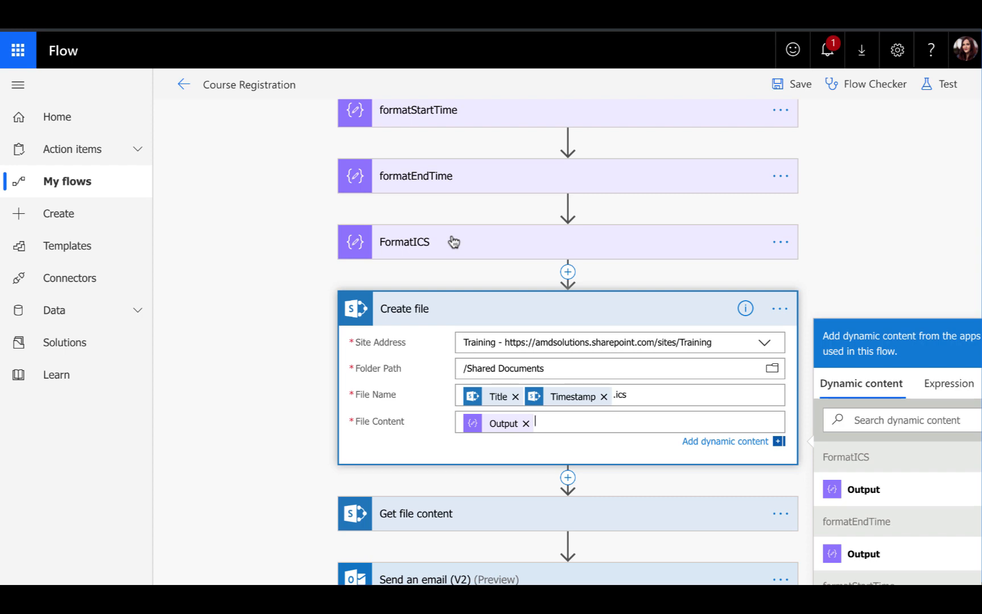
pyautogui.click(405, 242)
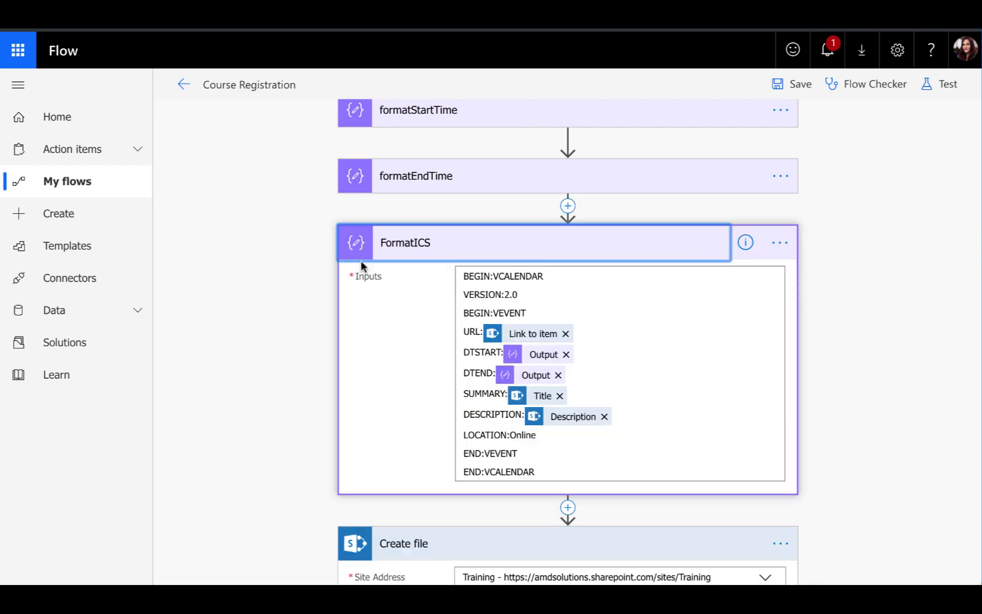
pyautogui.scroll(-3)
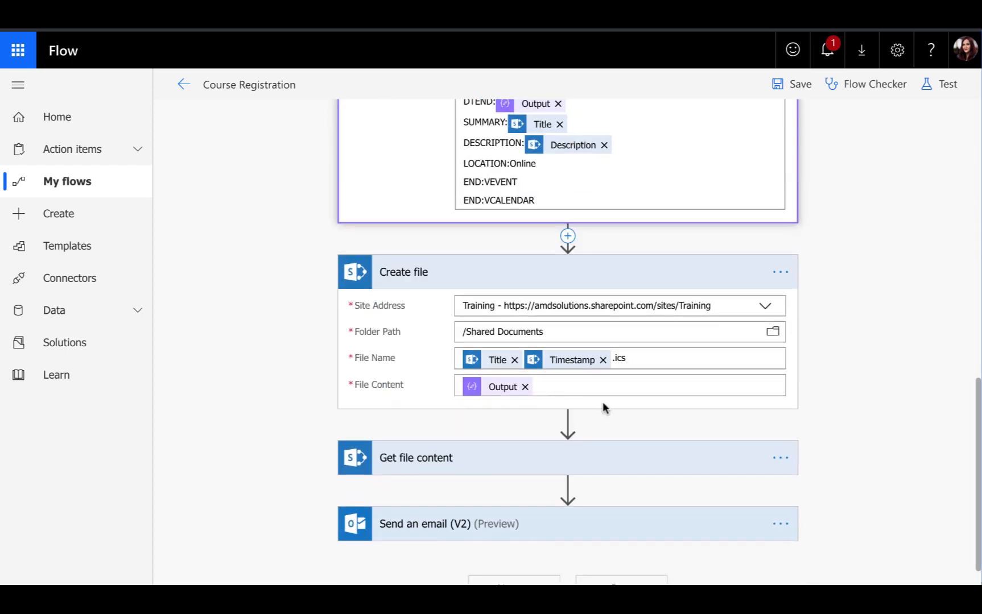
pyautogui.click(602, 386)
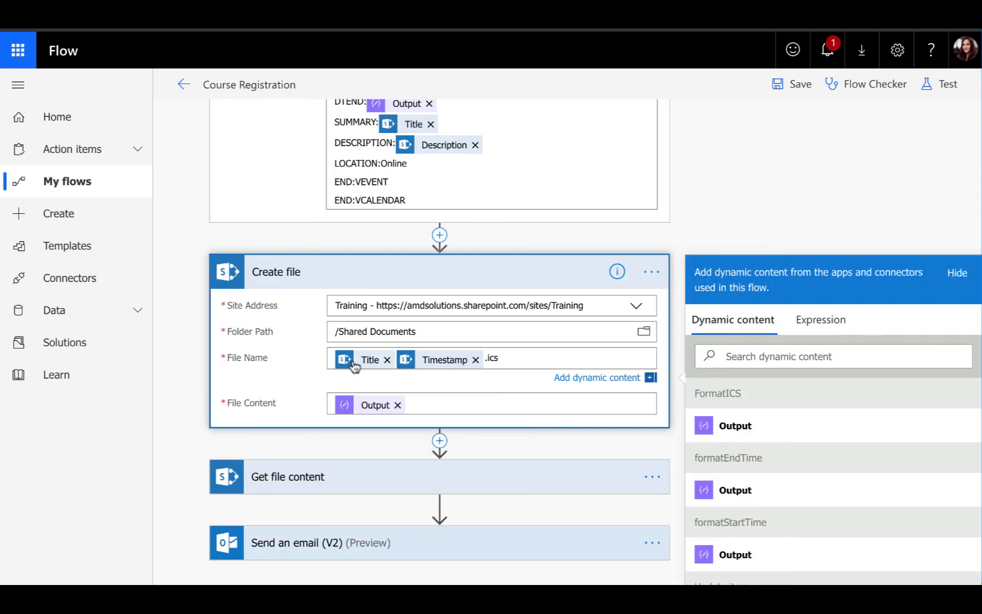
pyautogui.moveTo(366, 362)
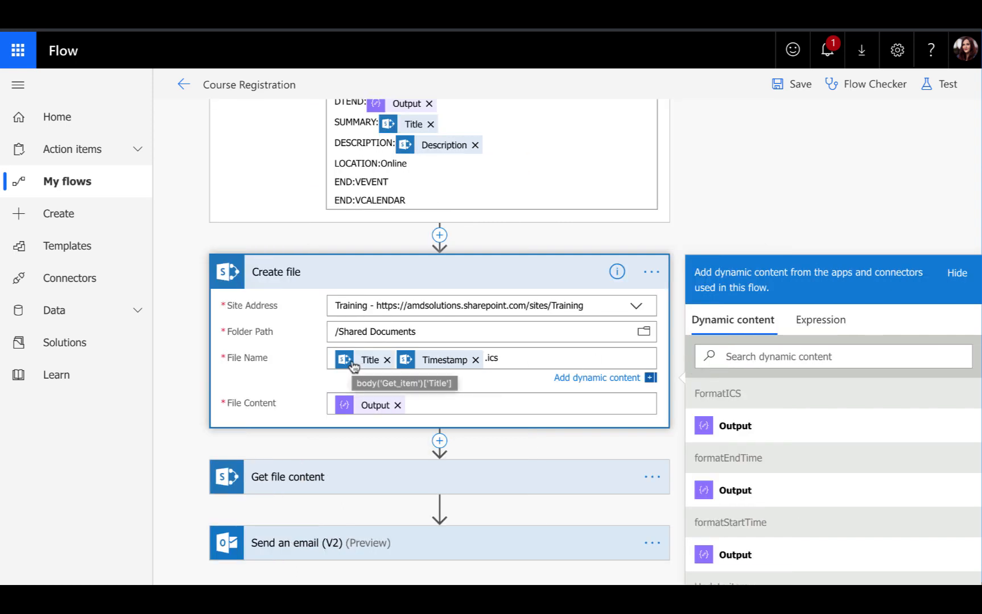
pyautogui.moveTo(448, 365)
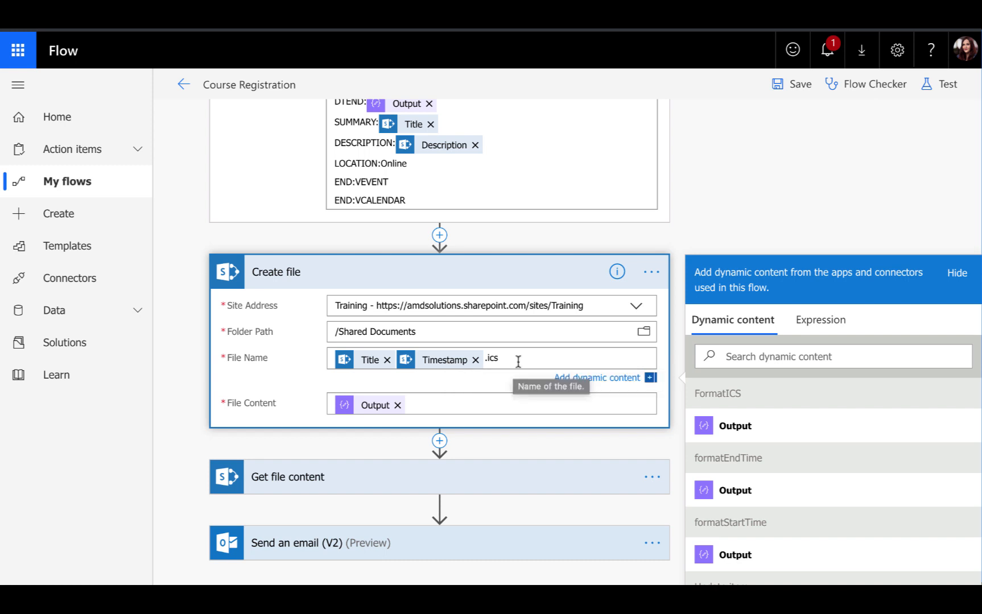
pyautogui.moveTo(532, 359)
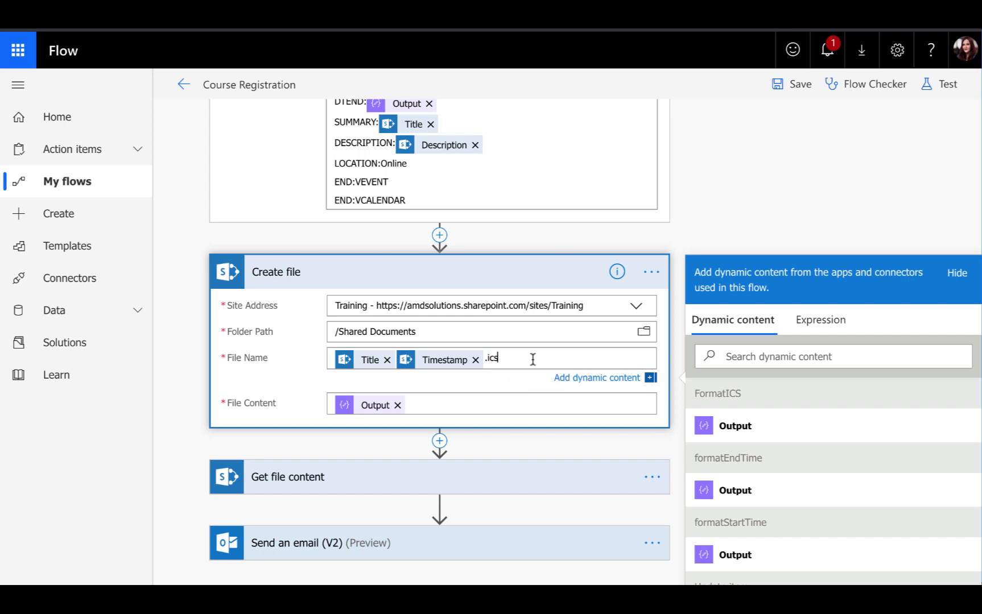
pyautogui.moveTo(555, 269)
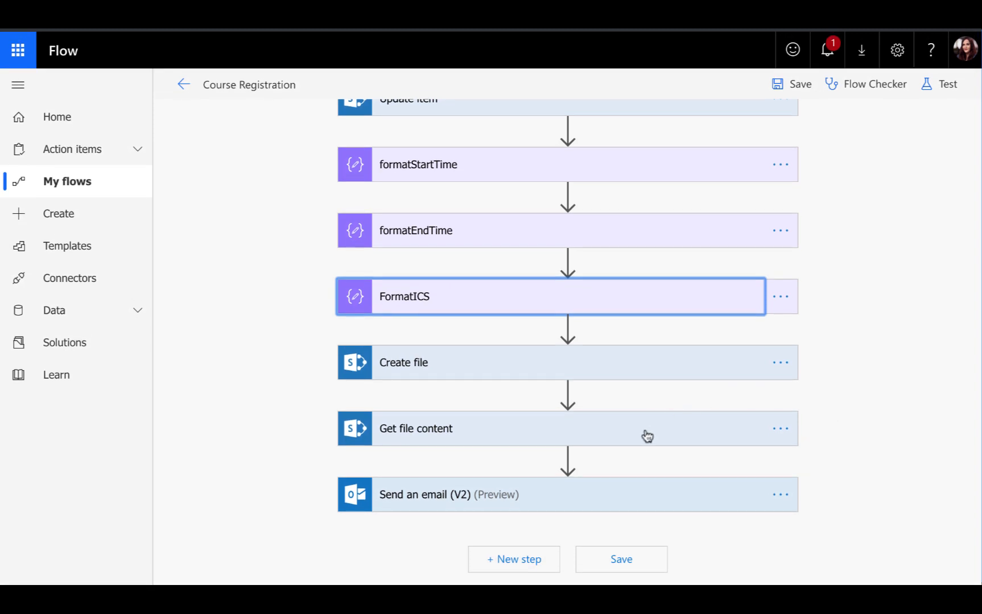
# Check Get file content's File Identifier uses the created file's Id, then expand Send an email (V2).
pyautogui.click(414, 428)
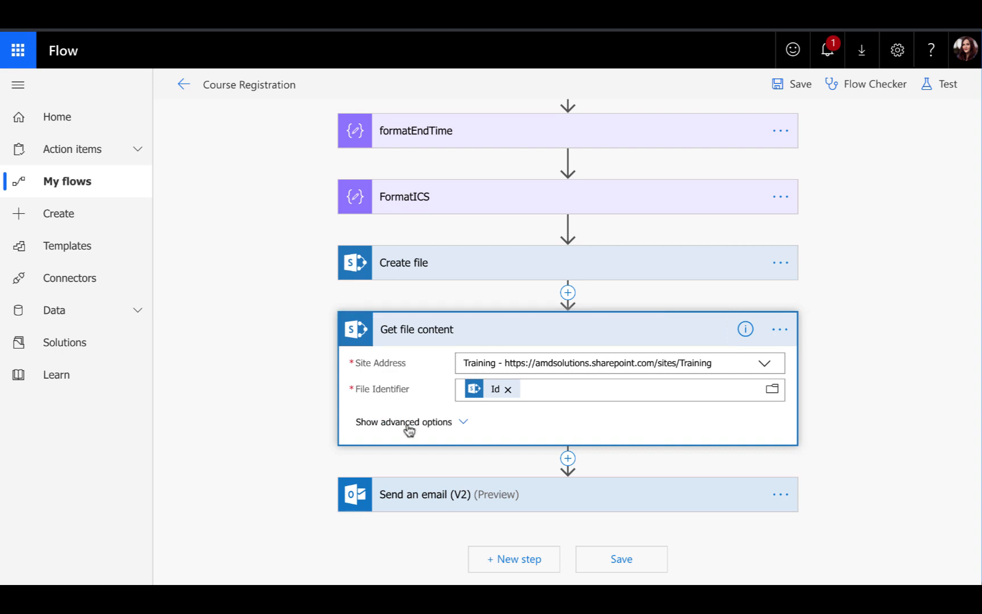
pyautogui.click(402, 421)
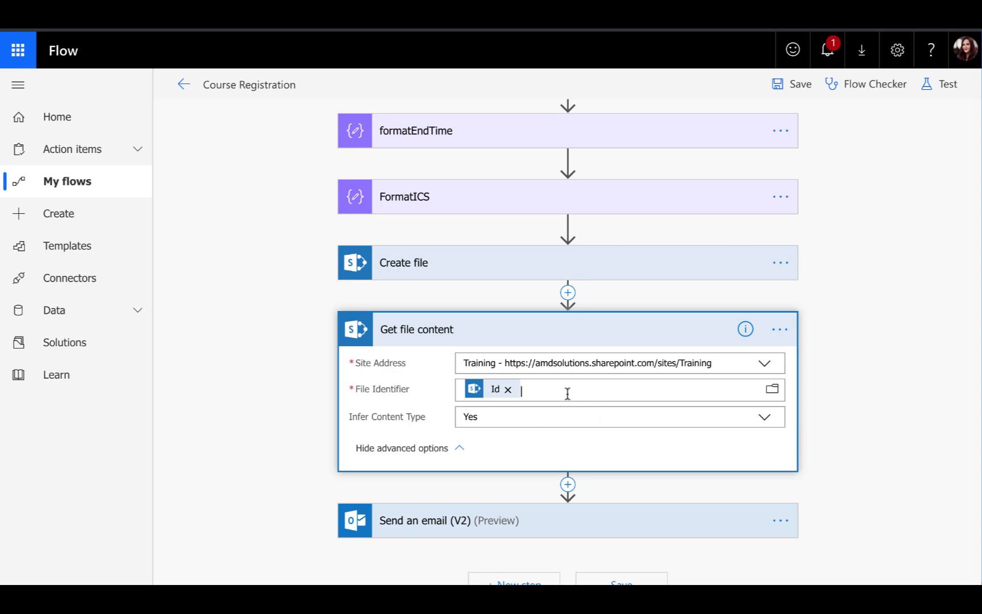
pyautogui.click(567, 391)
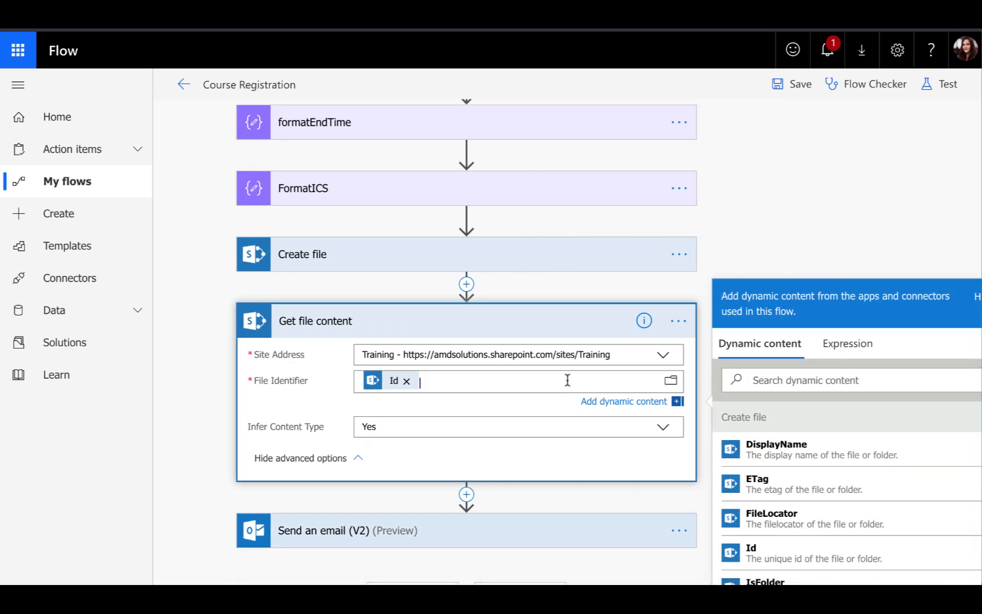
pyautogui.scroll(-3)
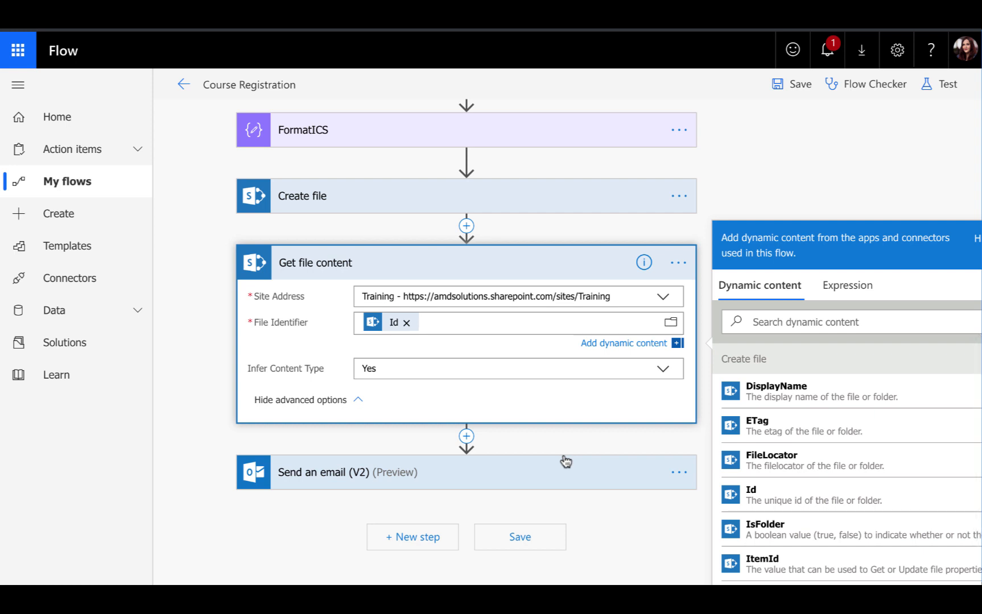
pyautogui.click(435, 322)
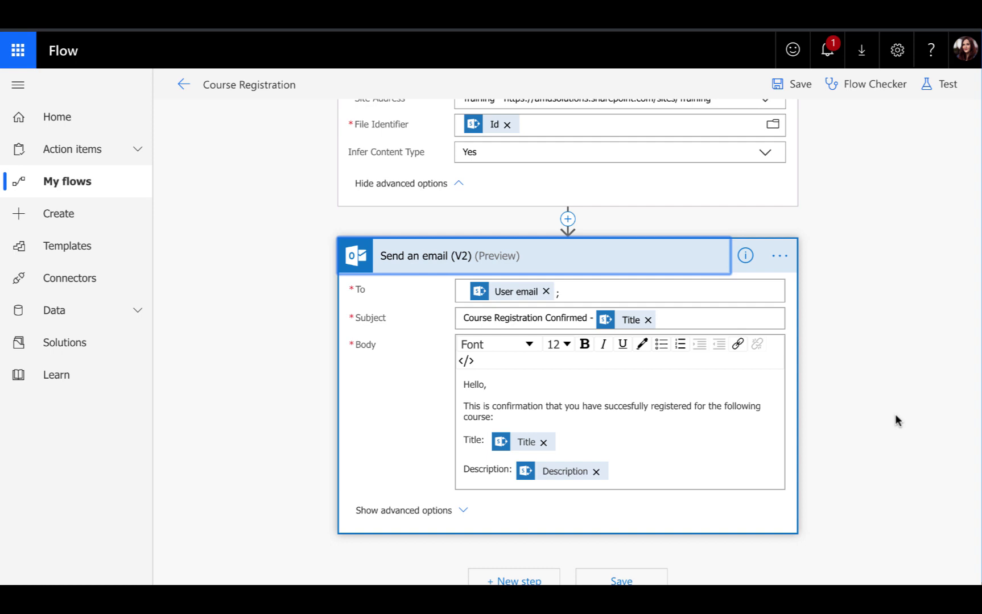
pyautogui.moveTo(647, 255)
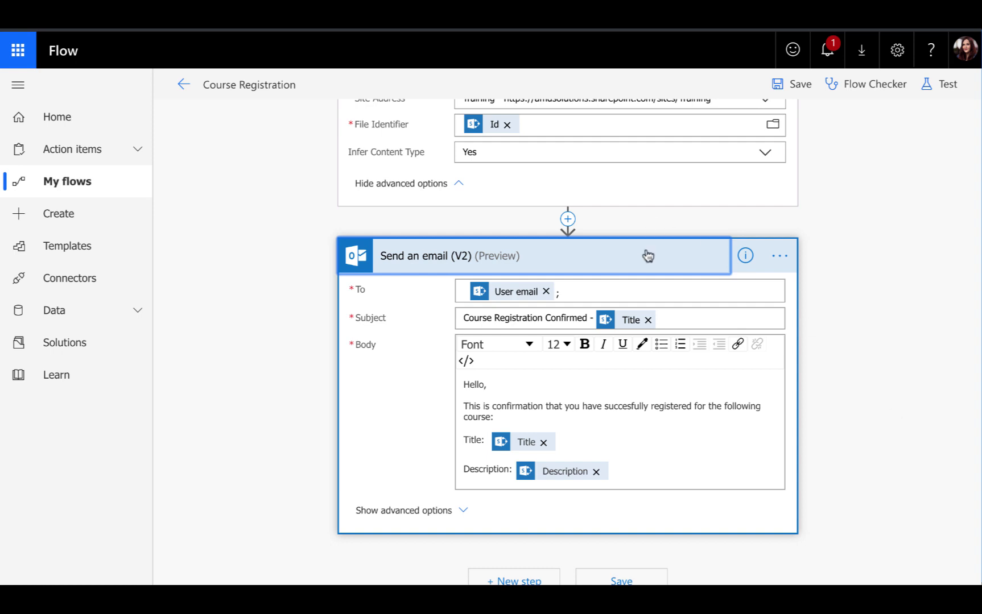
pyautogui.moveTo(519, 326)
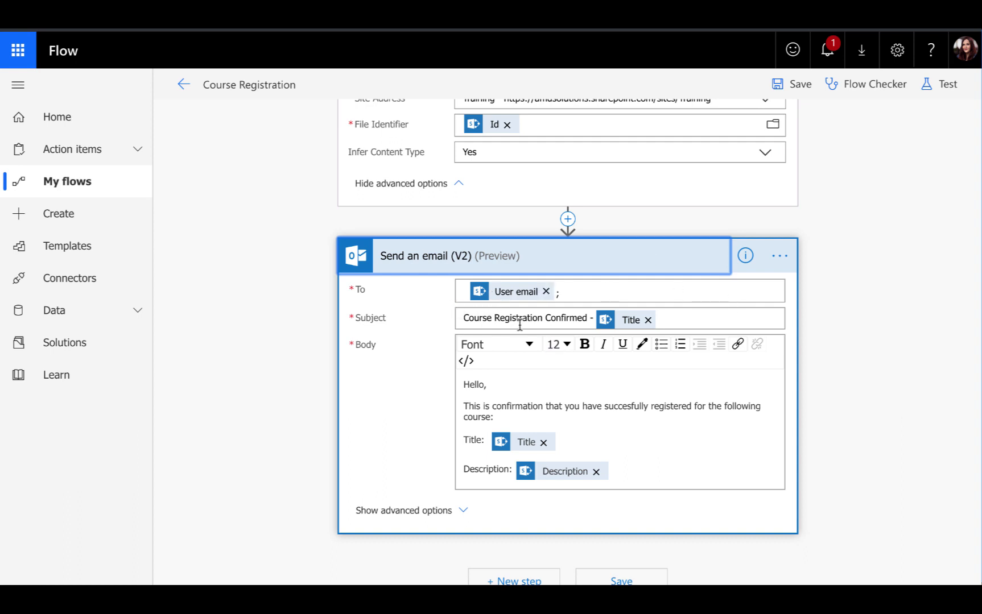
# Reveal the email's advanced options: Attachments Name uses Name, Attachments Content uses File Content.
pyautogui.scroll(-3)
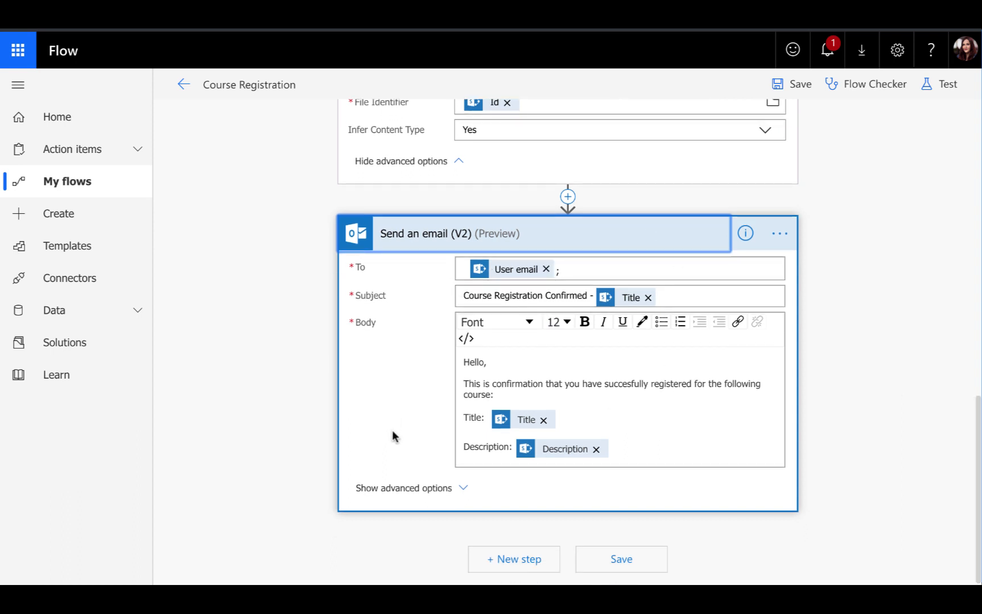
pyautogui.moveTo(401, 496)
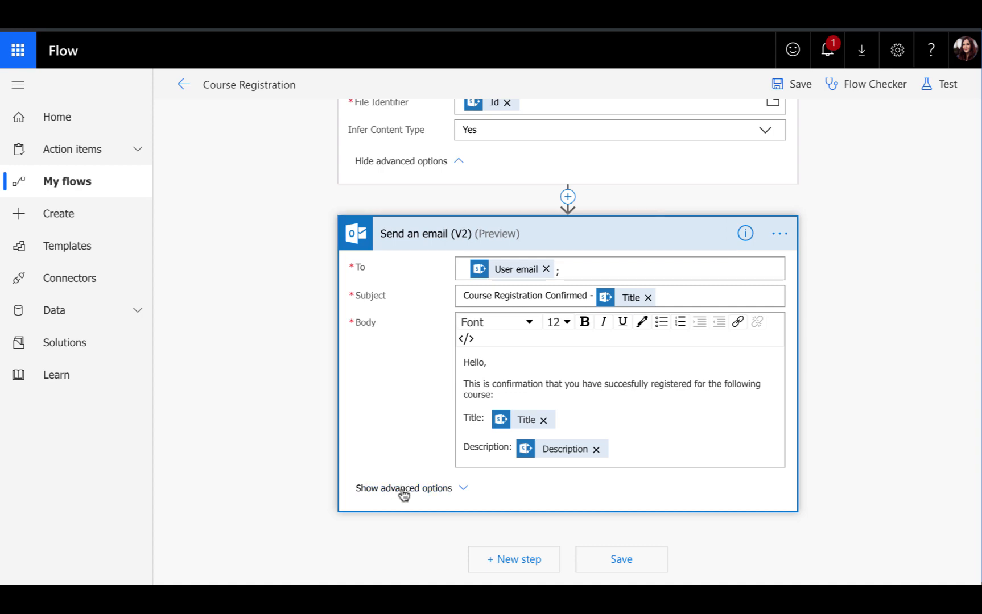
pyautogui.click(402, 488)
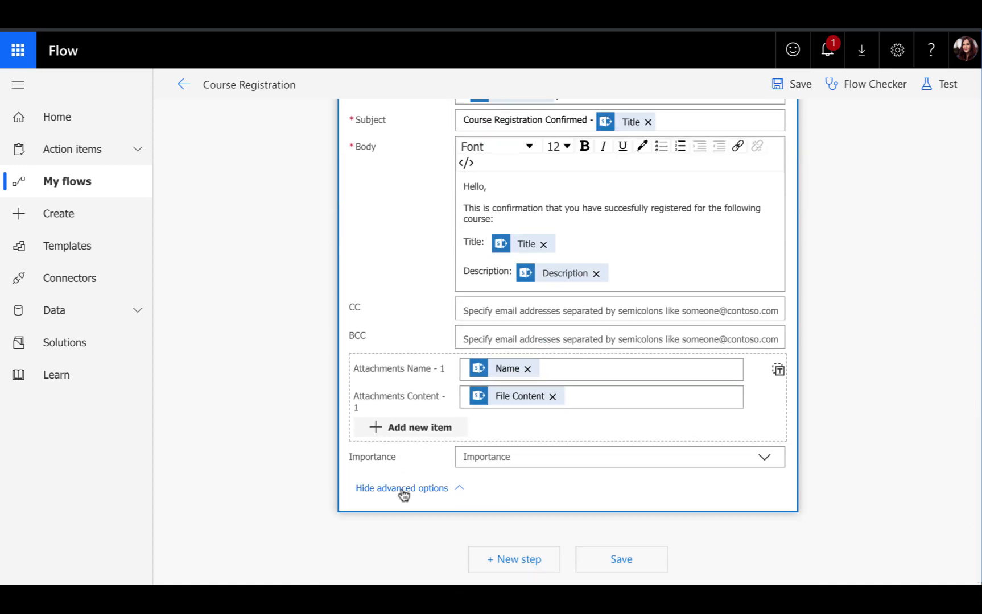
pyautogui.click(583, 369)
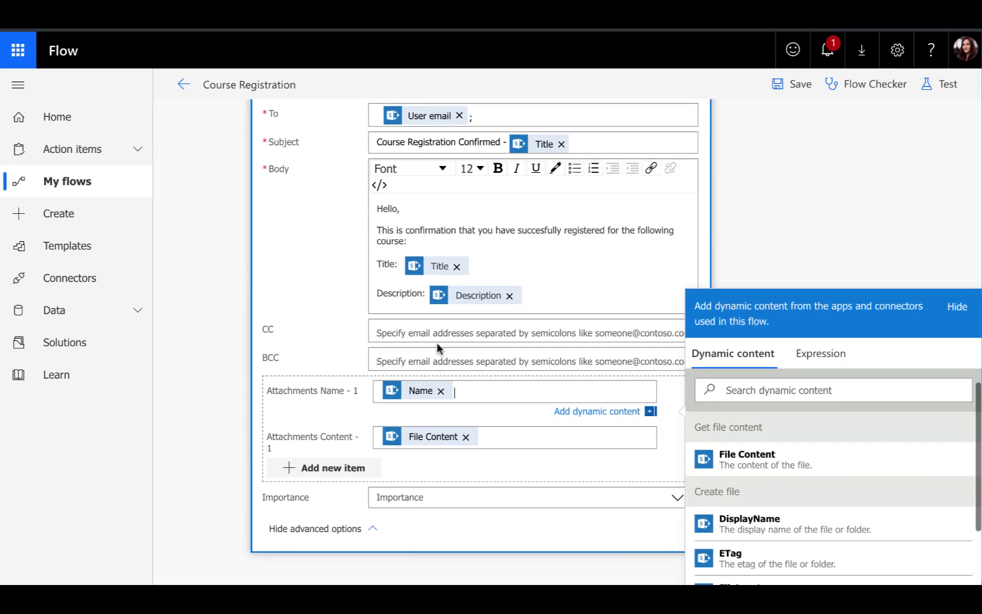
pyautogui.moveTo(508, 389)
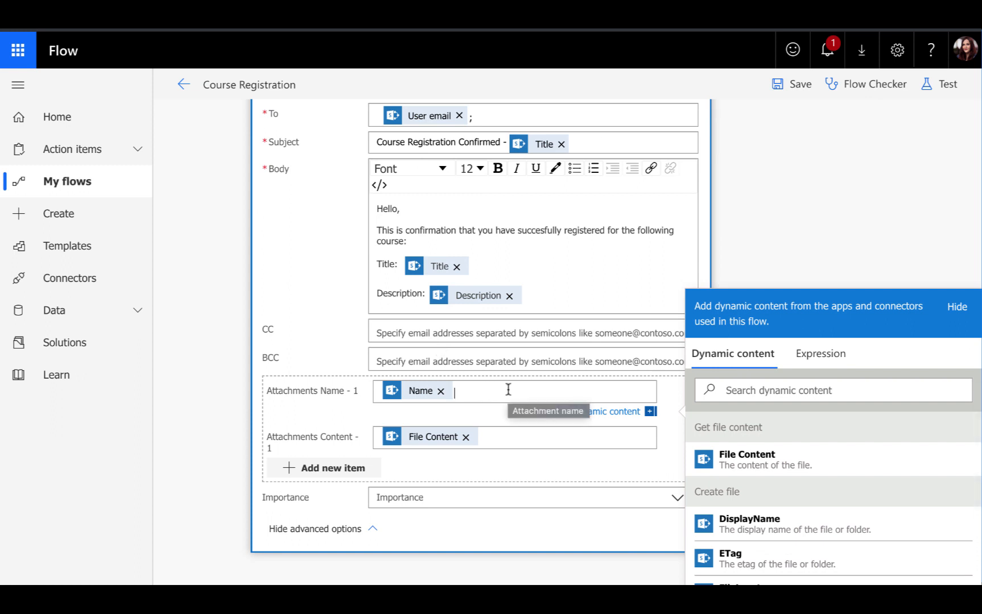
pyautogui.scroll(-3)
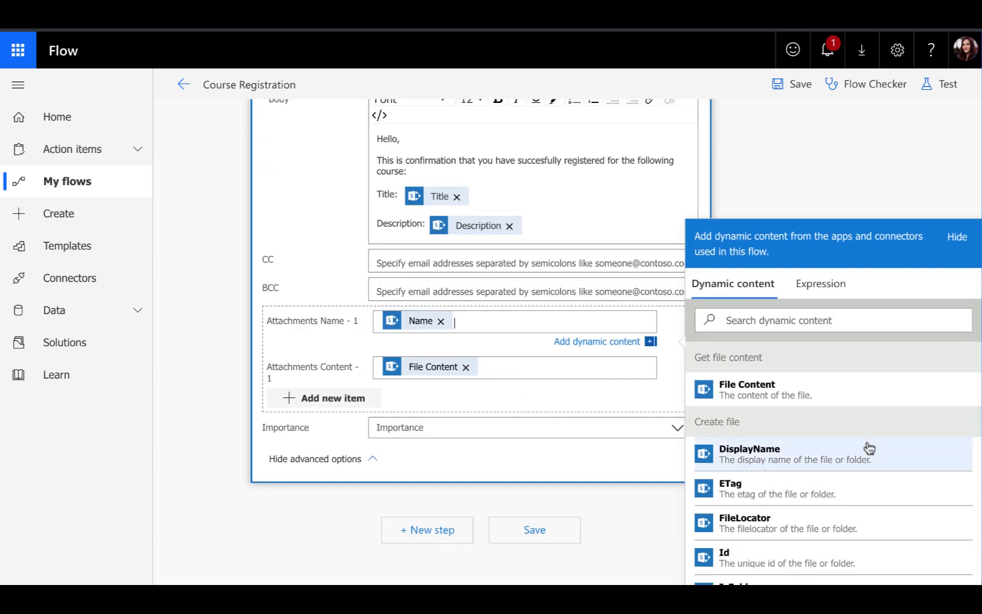
pyautogui.scroll(-3)
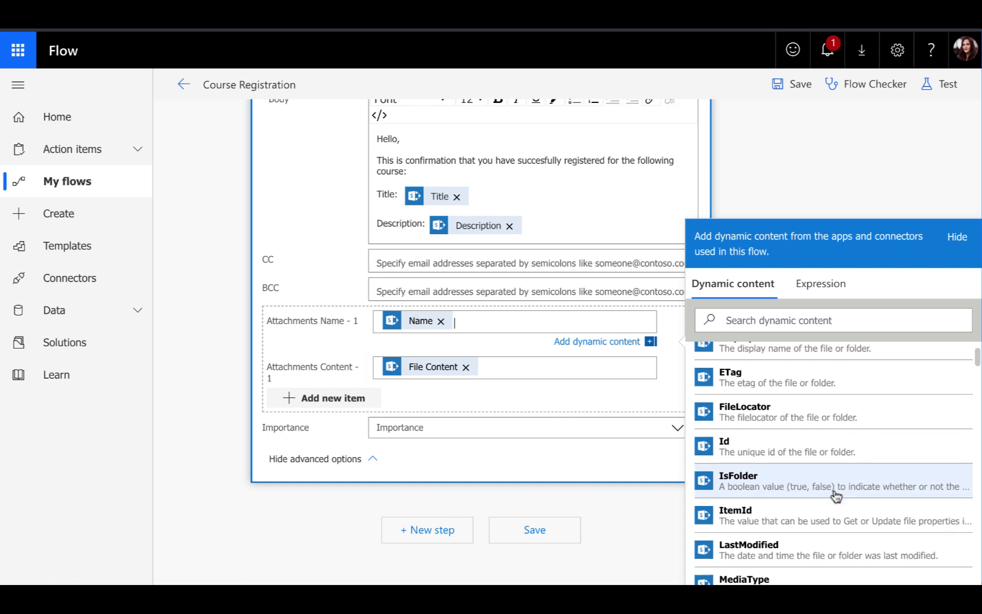
pyautogui.scroll(-3)
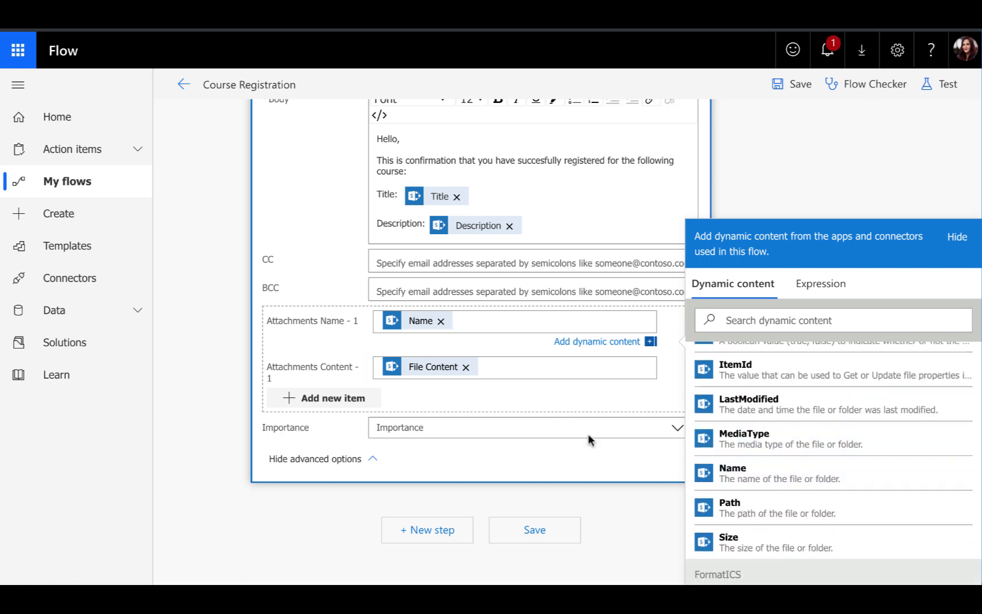
pyautogui.click(536, 348)
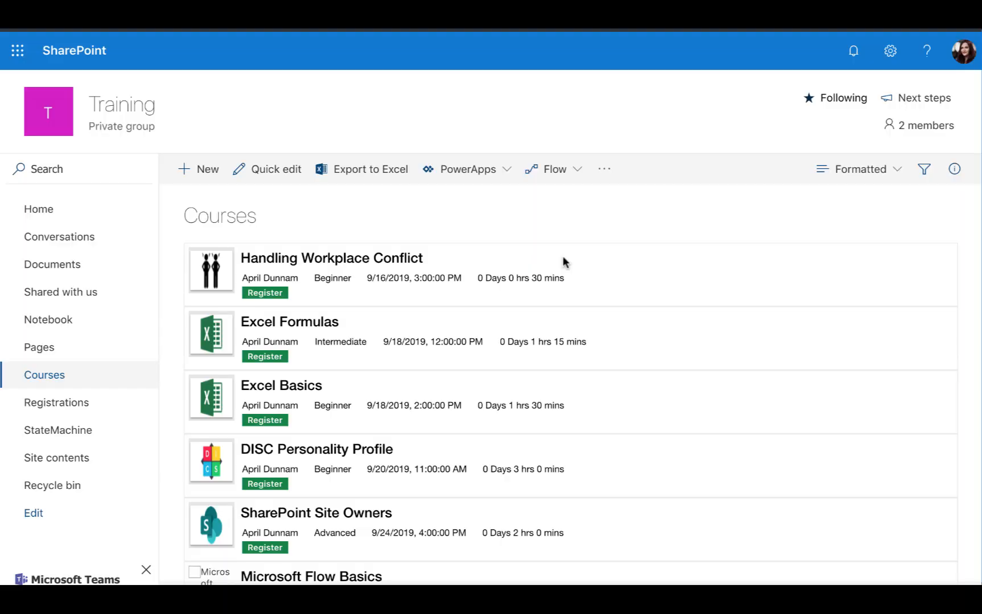
# Run the Course Registration flow for the SharePoint Site Owners course from the Courses list.
pyautogui.scroll(-3)
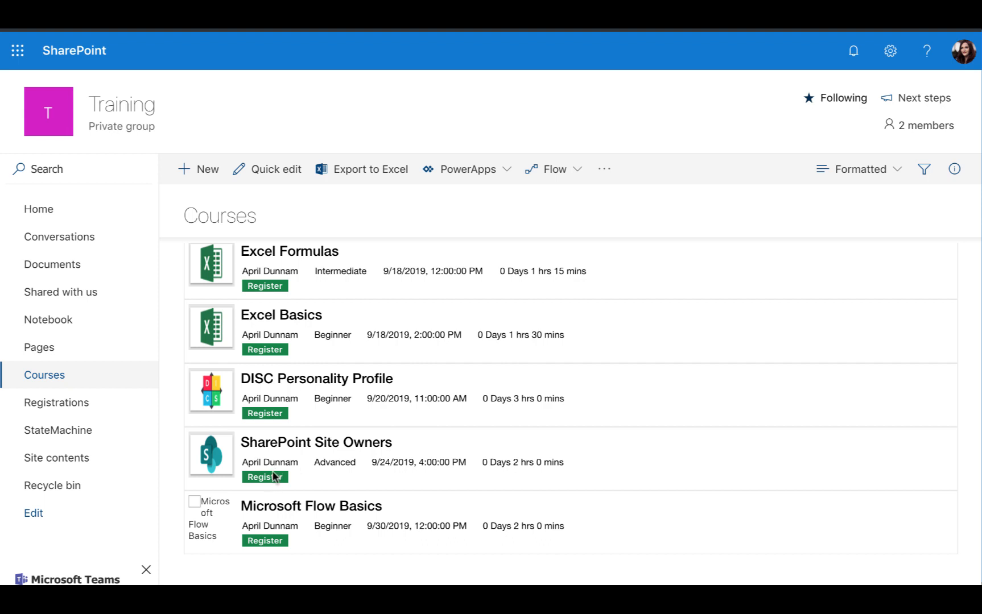
pyautogui.moveTo(277, 487)
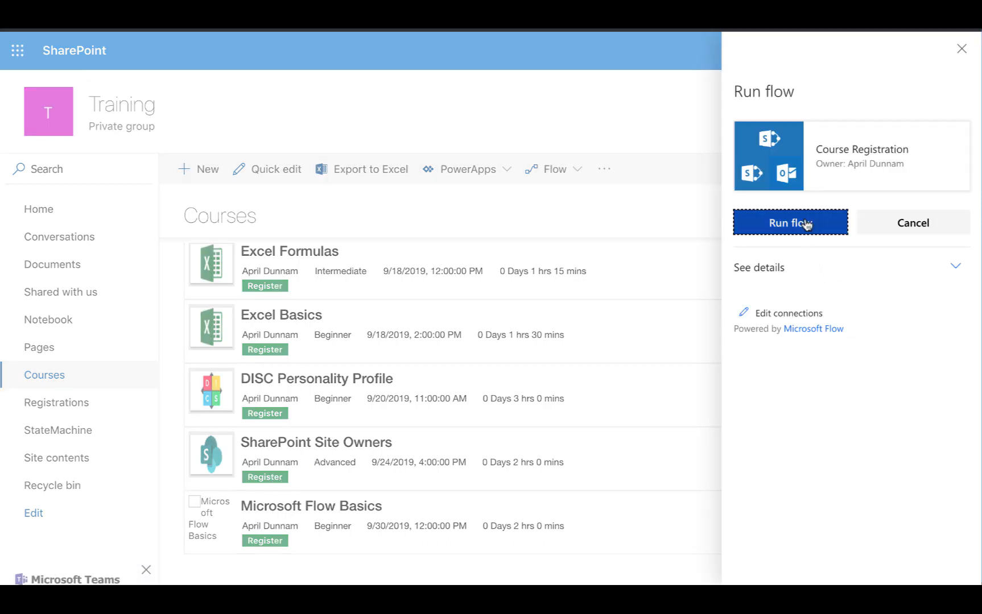
pyautogui.click(790, 223)
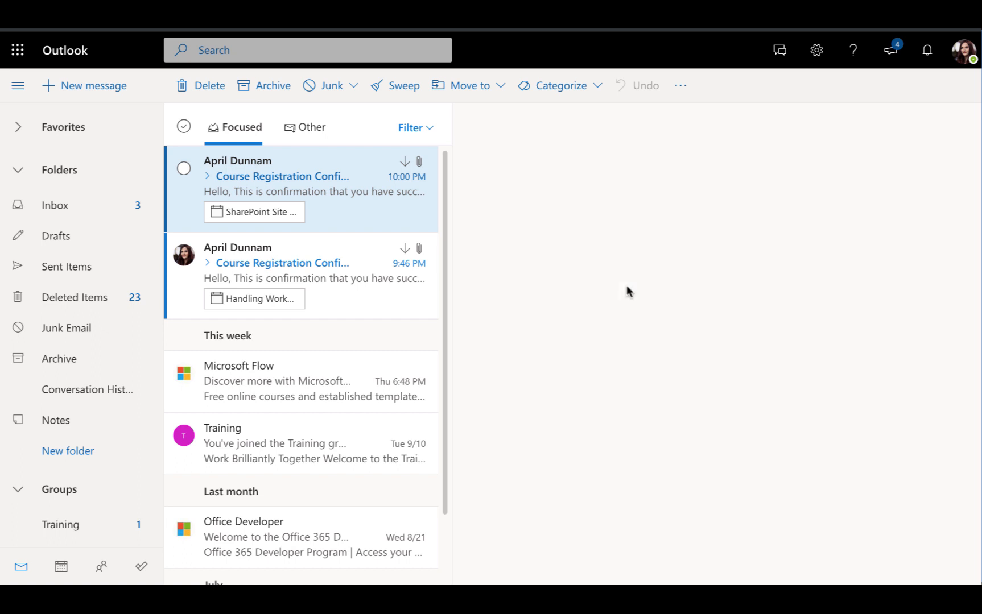
# Add the SharePoint Site Owners event attachment to the calendar and reopen its confirmation email.
pyautogui.click(254, 211)
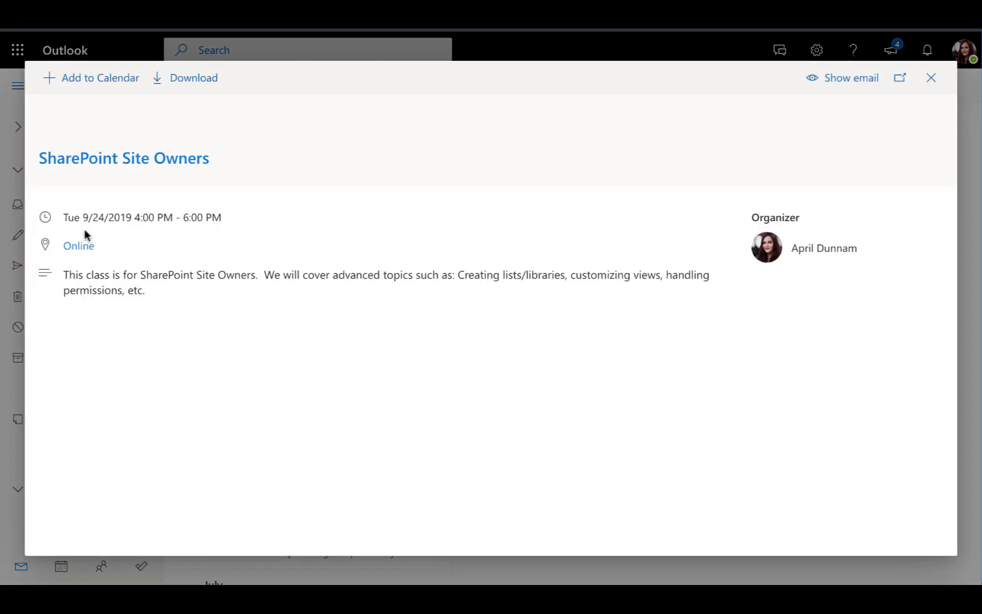
pyautogui.moveTo(221, 236)
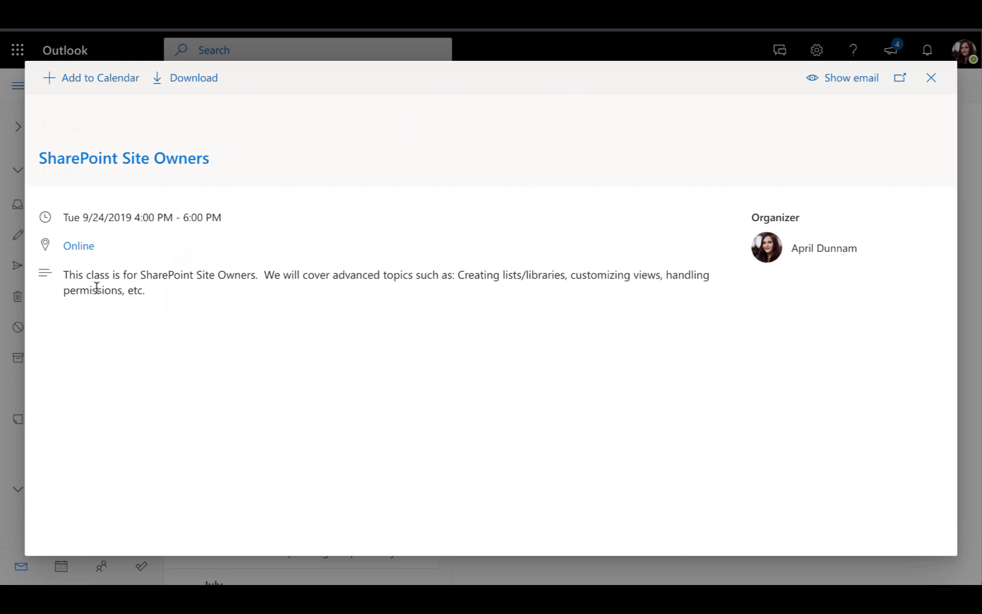
pyautogui.moveTo(168, 267)
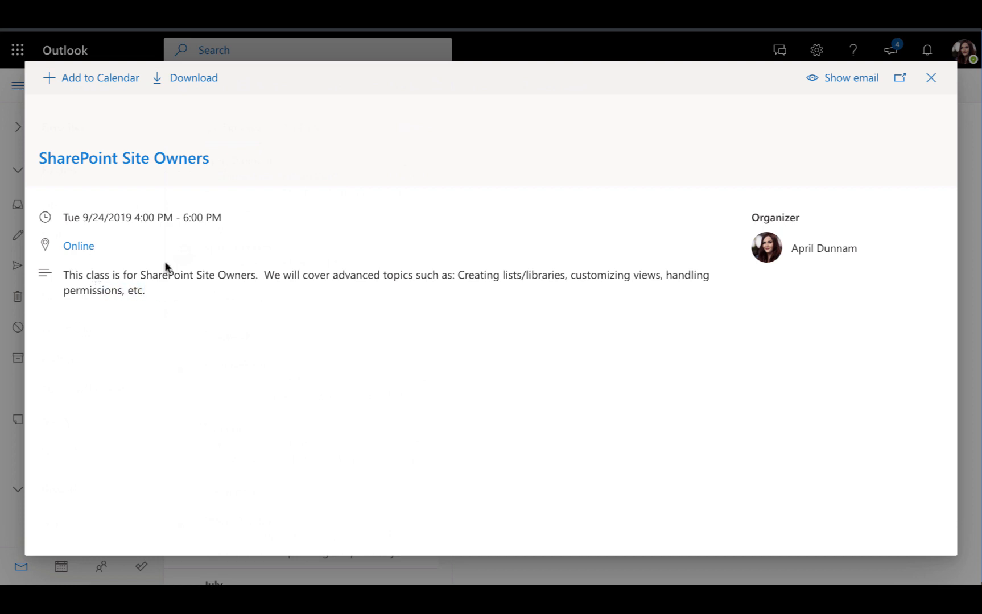
pyautogui.moveTo(132, 164)
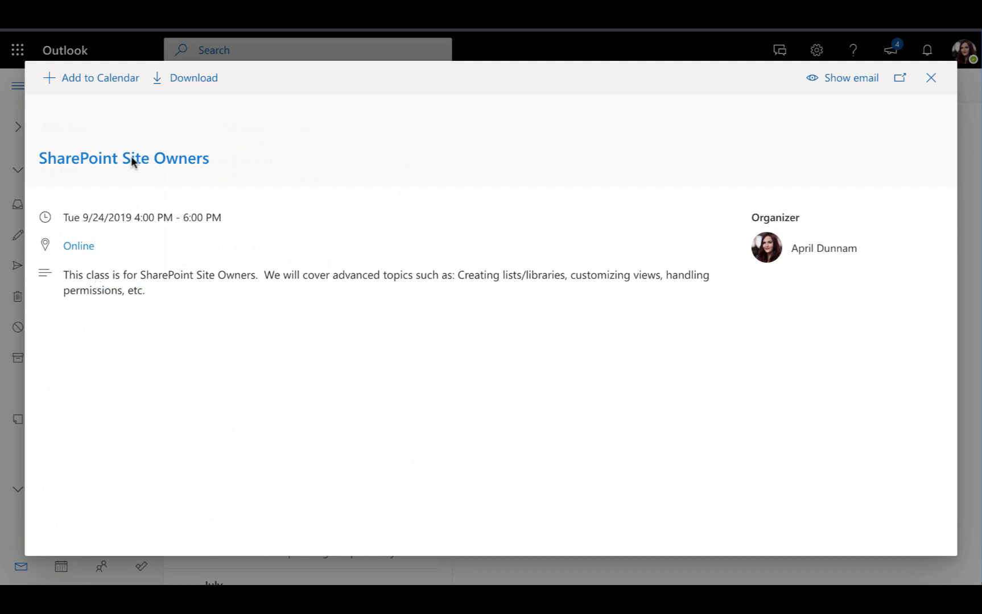
pyautogui.click(100, 78)
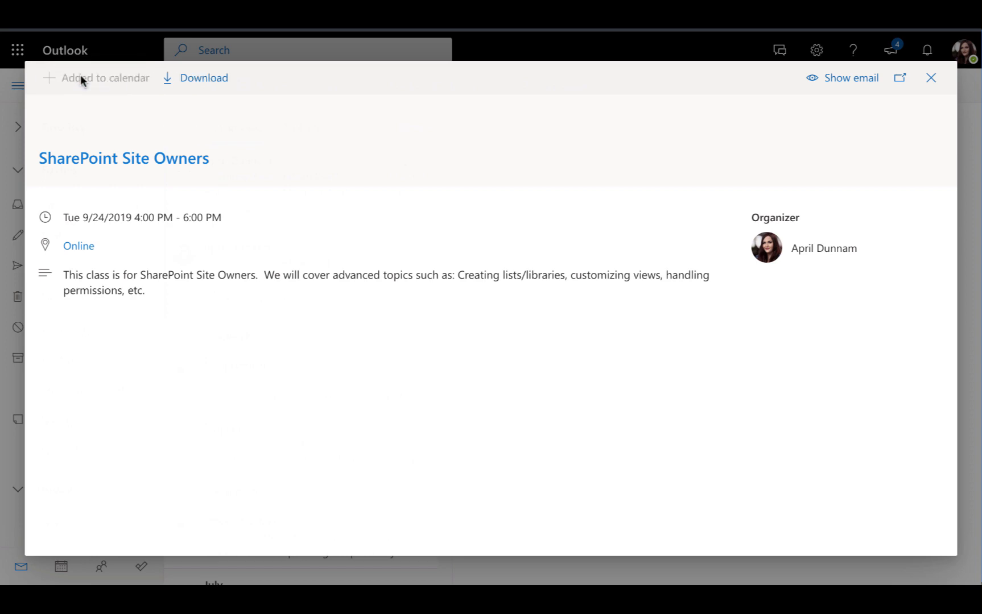
pyautogui.click(930, 78)
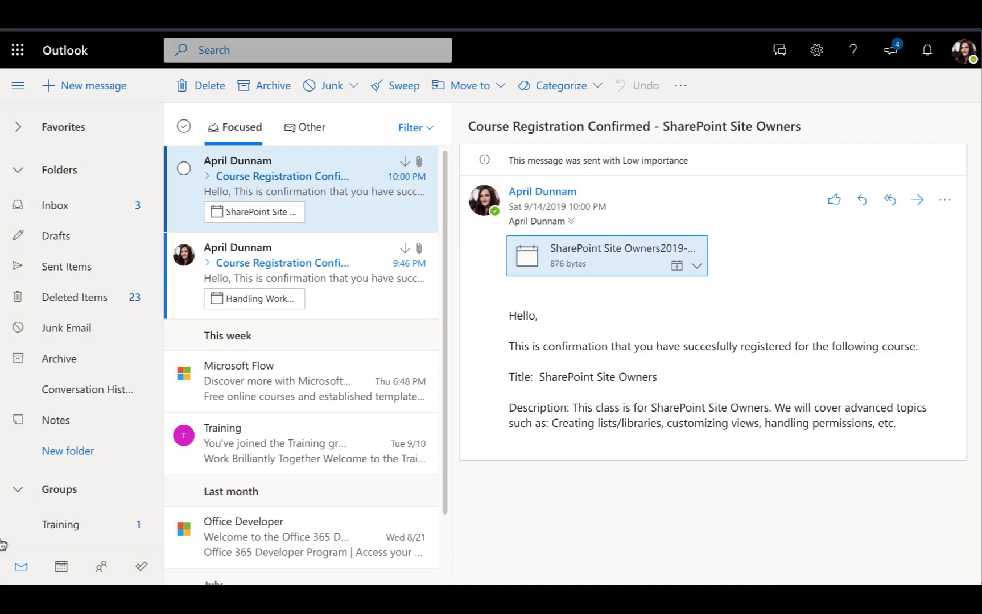